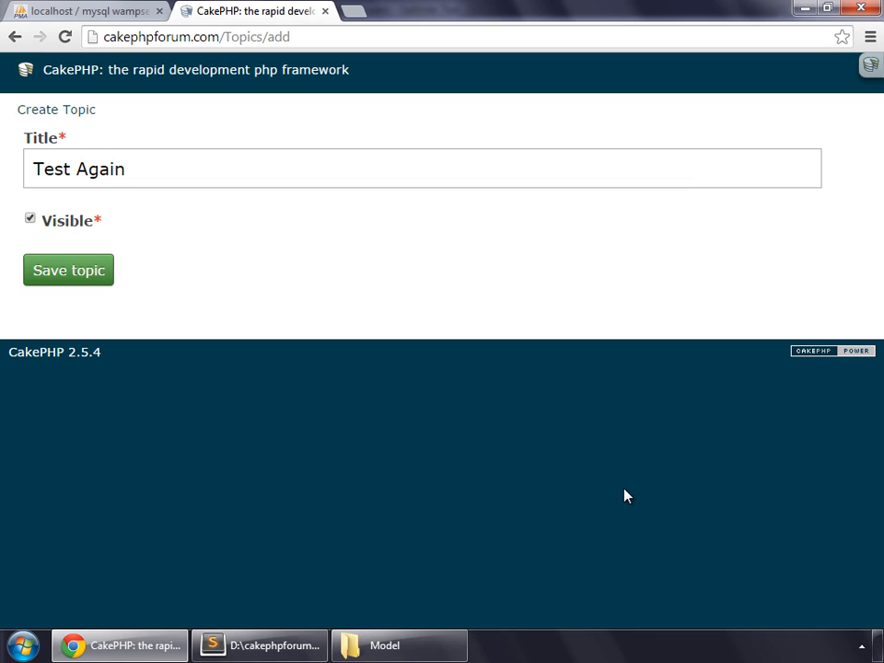
Step: Switch from the Chrome topic form to TopicsController in Sublime Text
{"action": "left_click", "coordinate": [258, 645]}
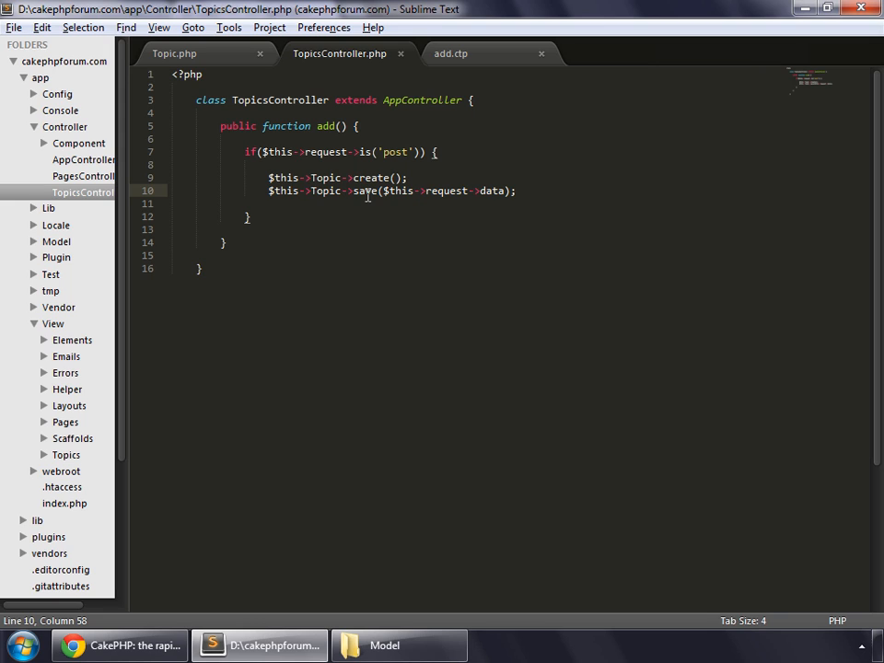
Step: Wrap the Topic save in an if and add $this->redirect('index'); on success, then save
{"action": "left_click", "coordinate": [351, 235]}
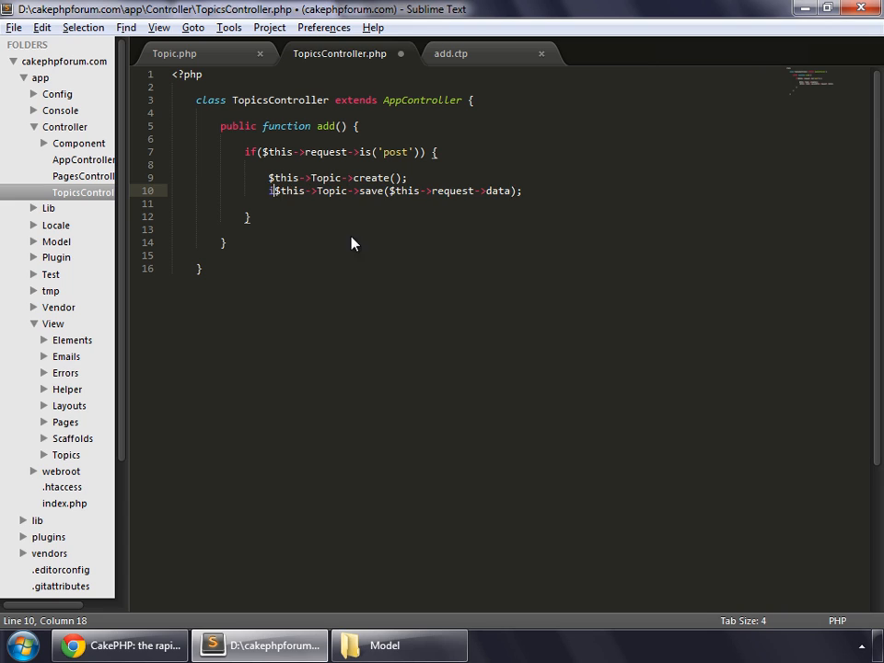
{"action": "type", "text": "if("}
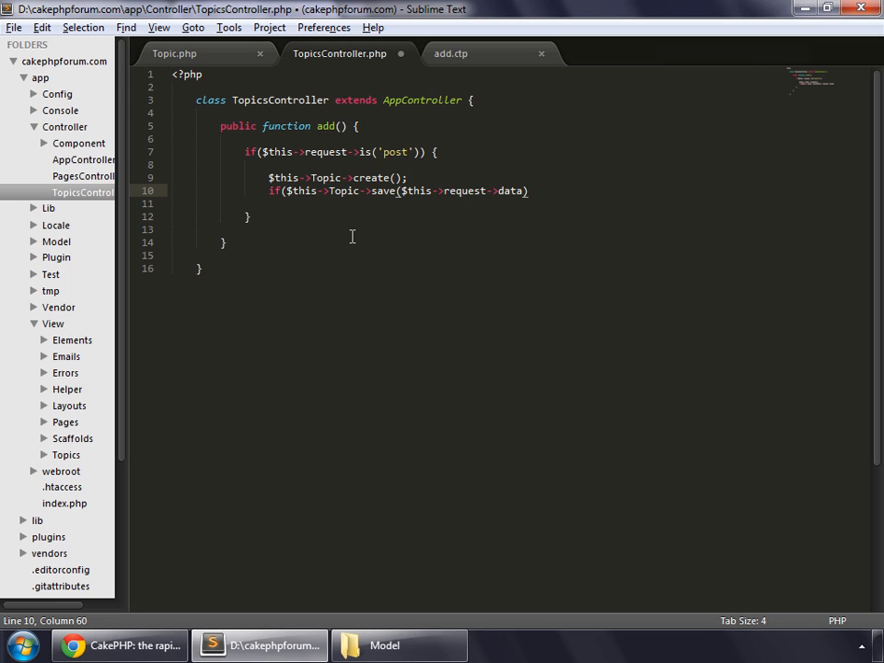
{"action": "type", "text": ") {"}
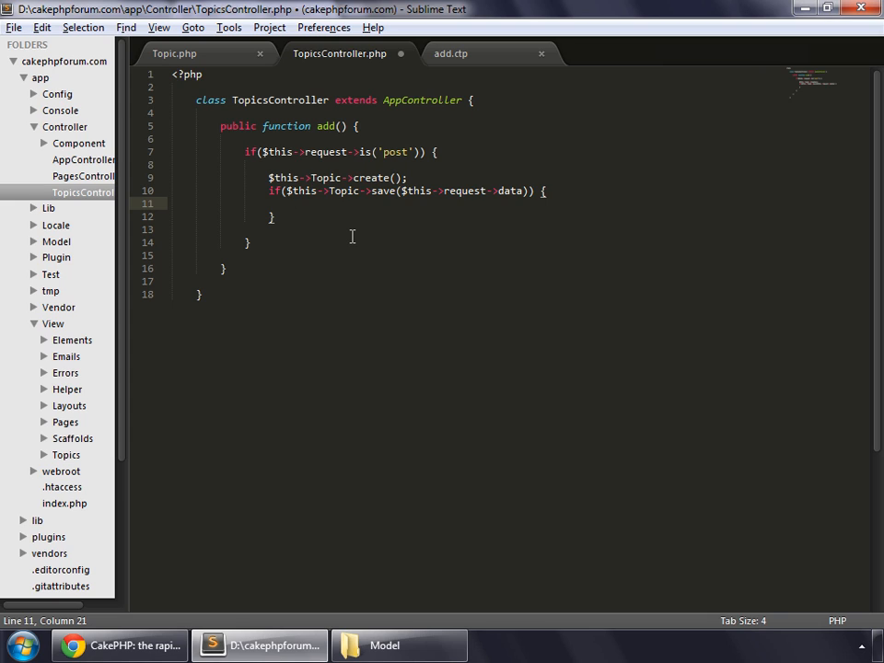
{"action": "type", "text": "$this->"}
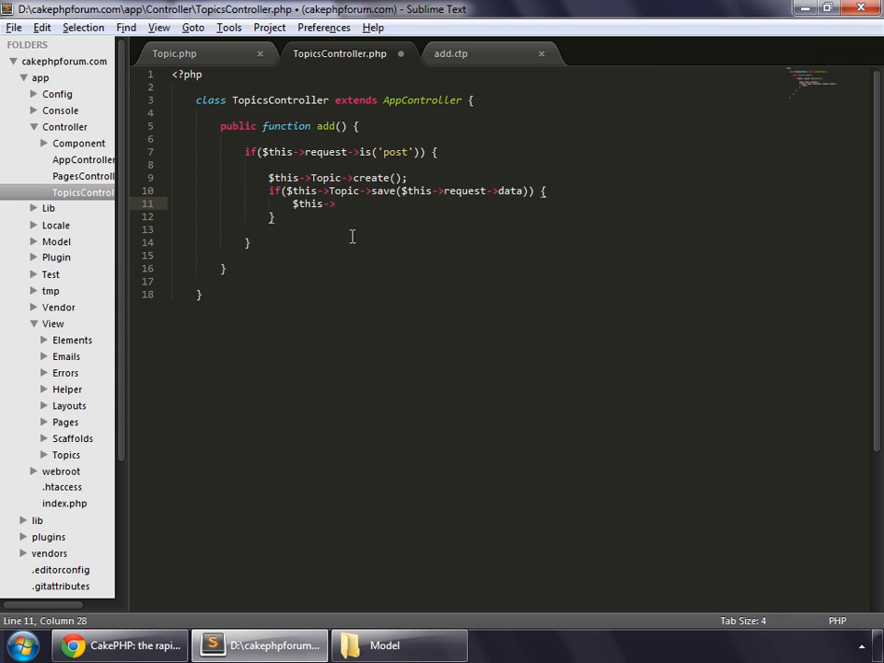
{"action": "type", "text": "redirect('index"}
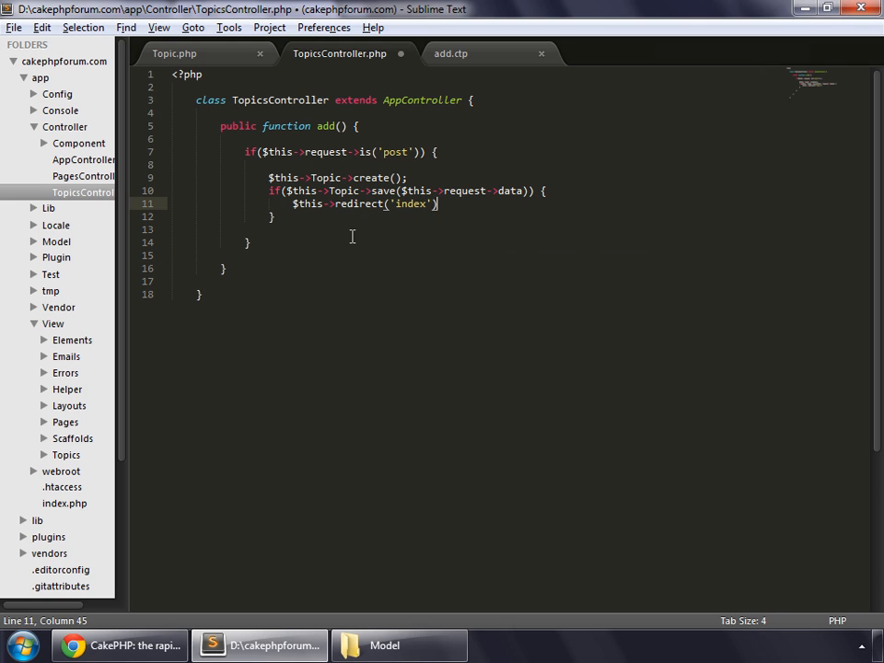
{"action": "type", "text": ";"}
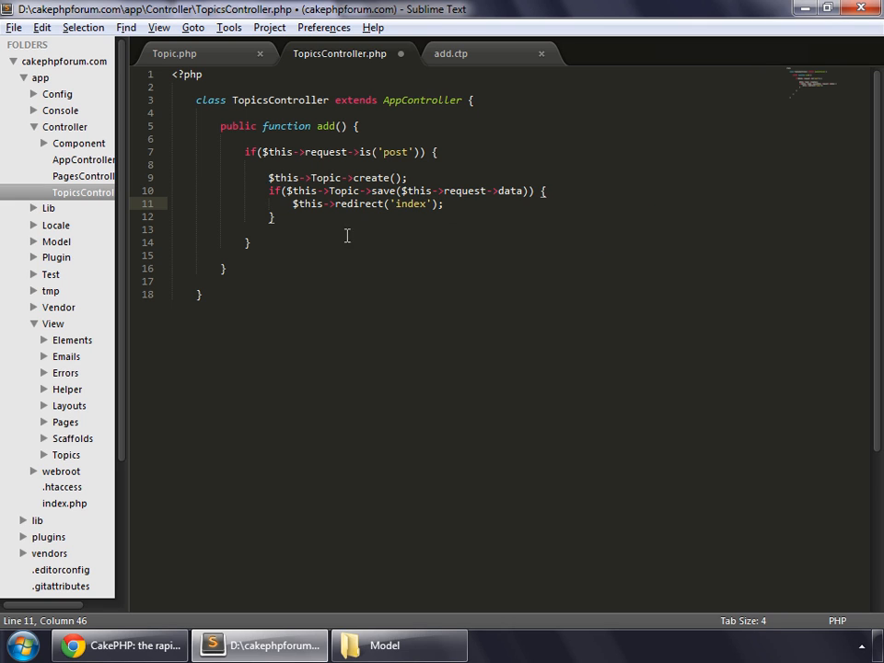
{"action": "left_click", "coordinate": [15, 28]}
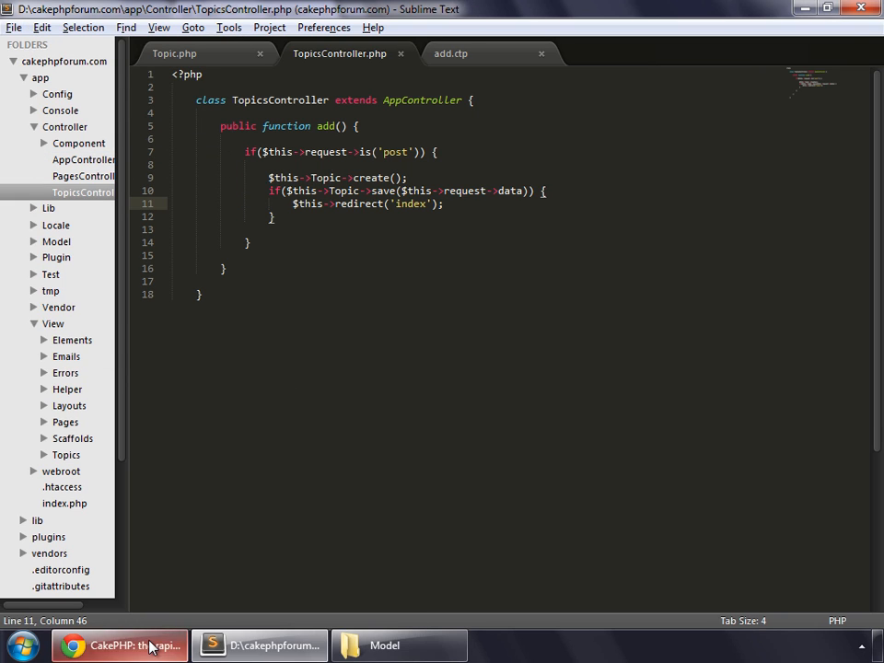
Step: Submit topic Test1, see the Missing Method error for TopicsController::index(), and return to the editor
{"action": "left_click", "coordinate": [118, 644]}
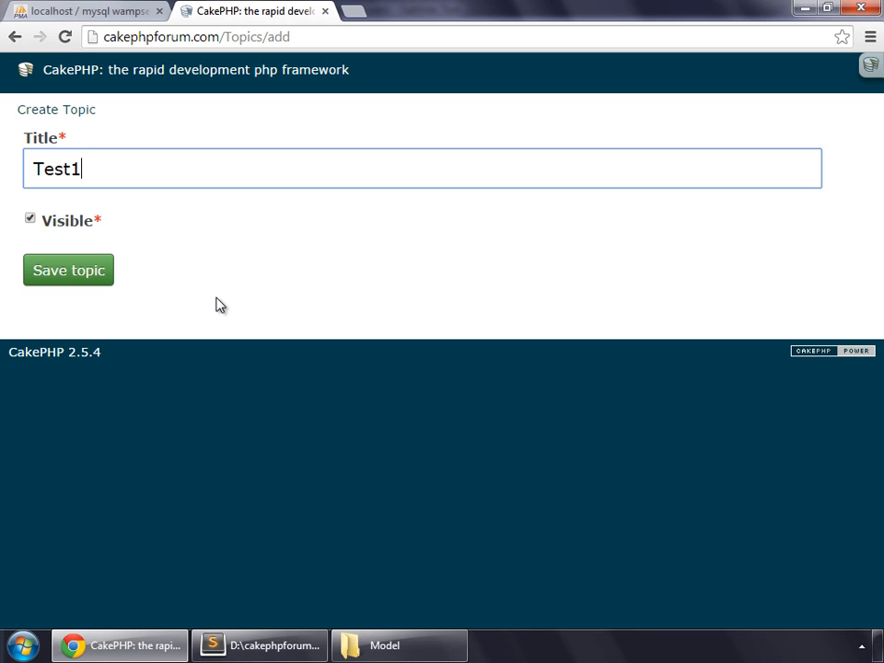
{"action": "mouse_move", "coordinate": [92, 228]}
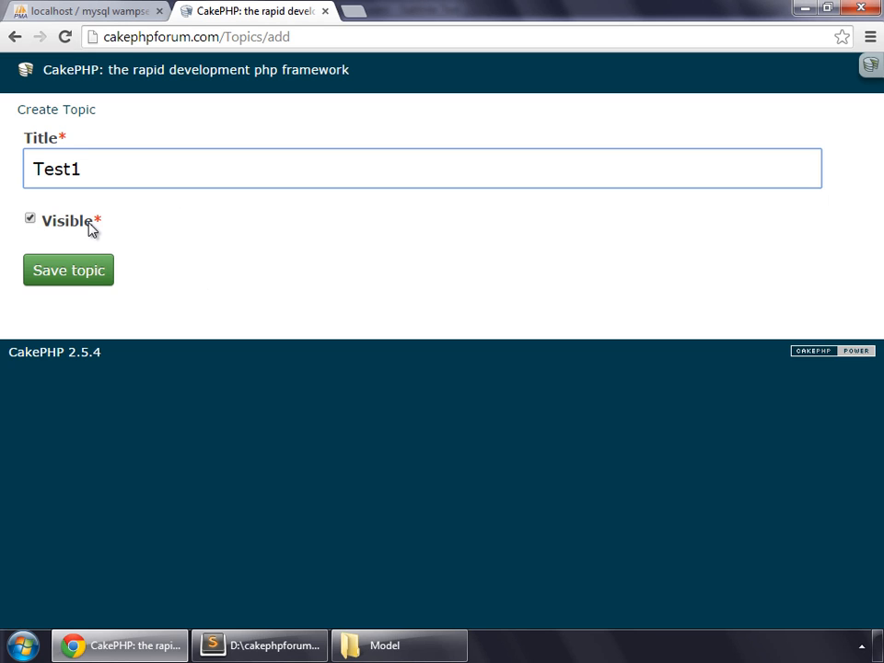
{"action": "left_click", "coordinate": [69, 269]}
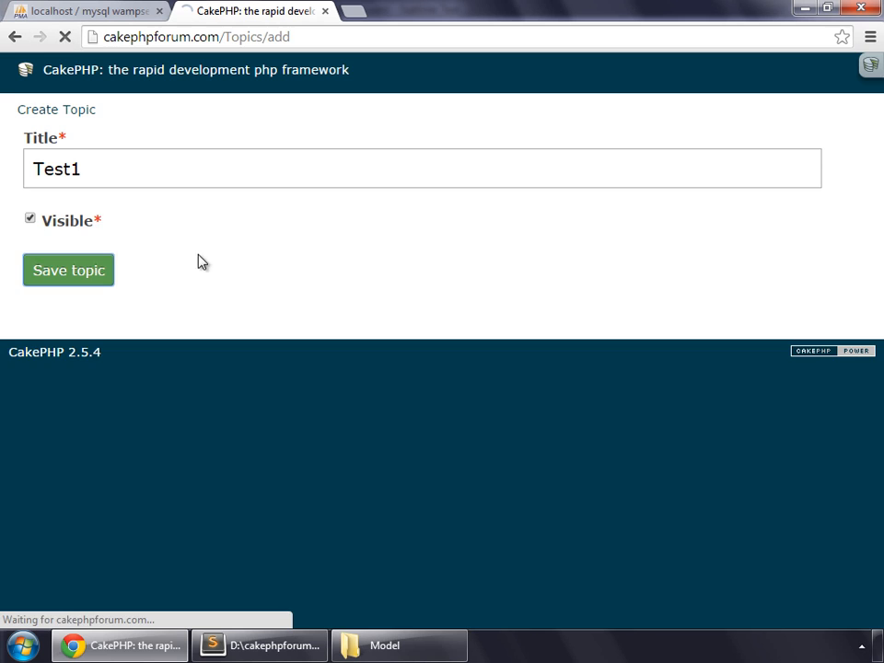
{"action": "left_click", "coordinate": [68, 269]}
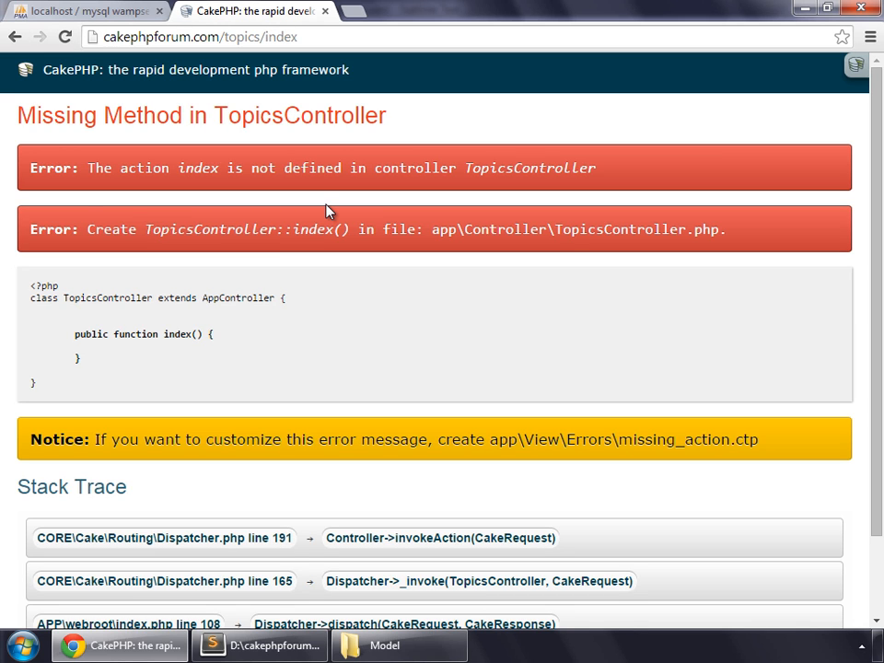
{"action": "left_click", "coordinate": [202, 37]}
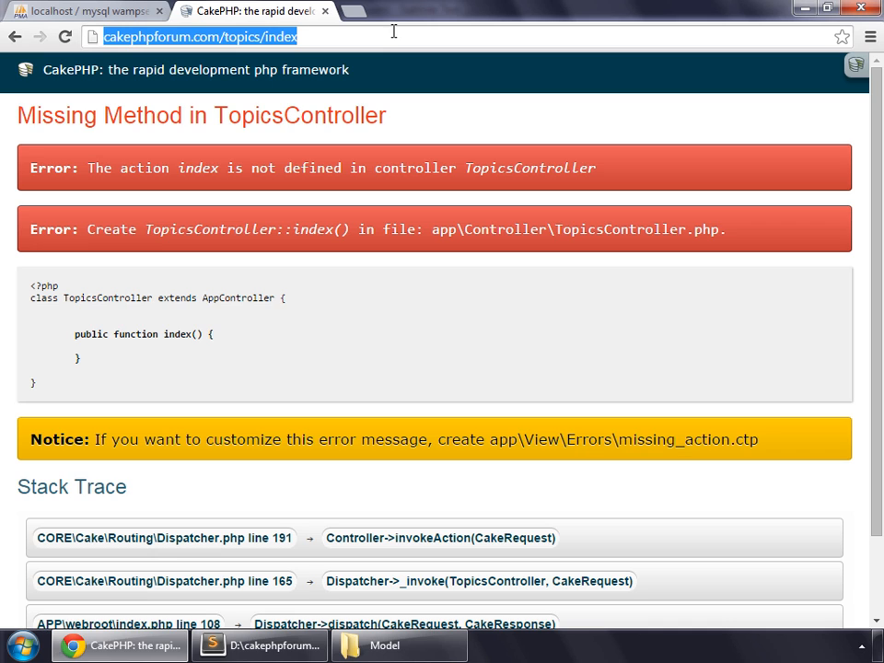
{"action": "mouse_move", "coordinate": [15, 126]}
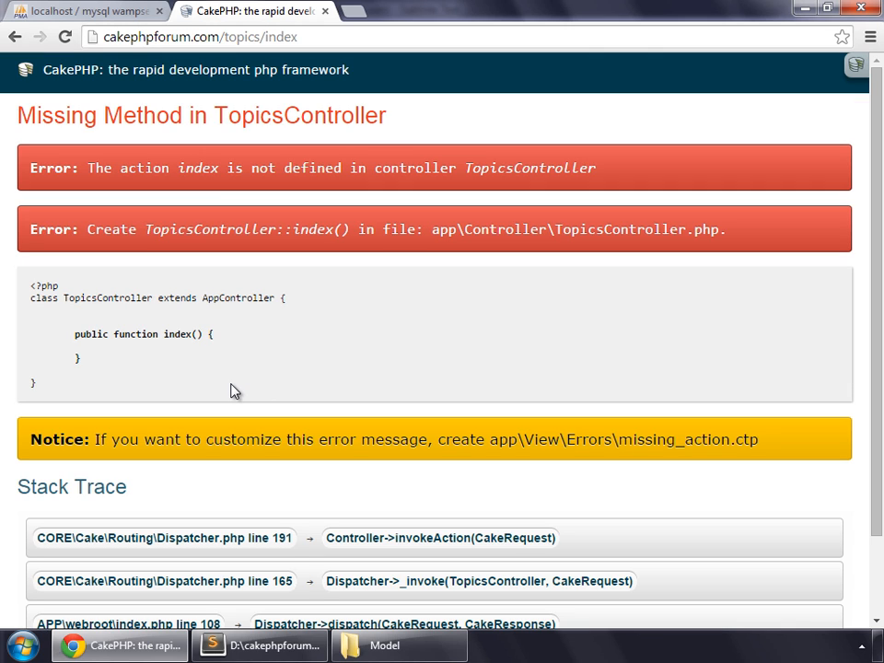
{"action": "mouse_move", "coordinate": [266, 609]}
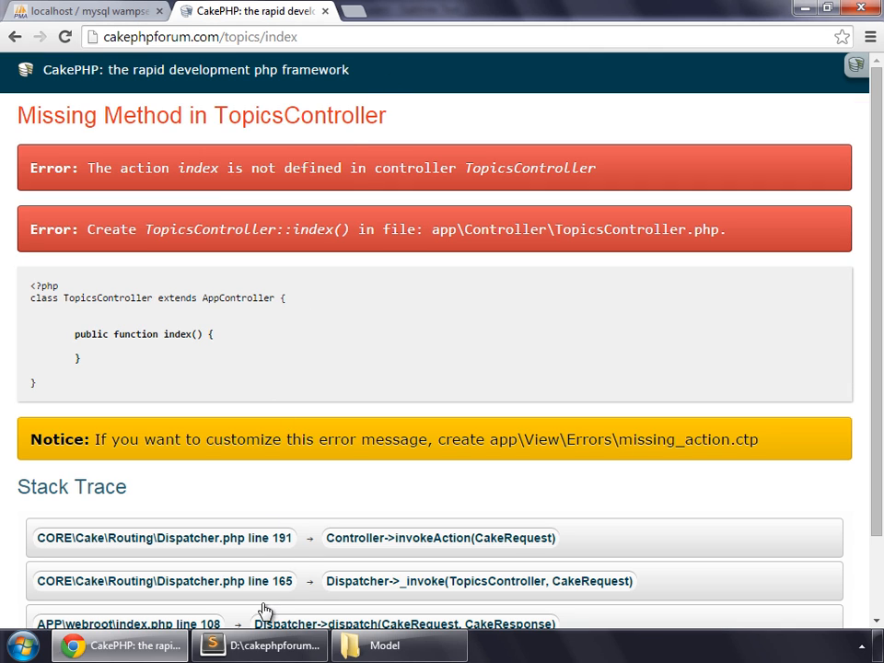
{"action": "left_click", "coordinate": [262, 644]}
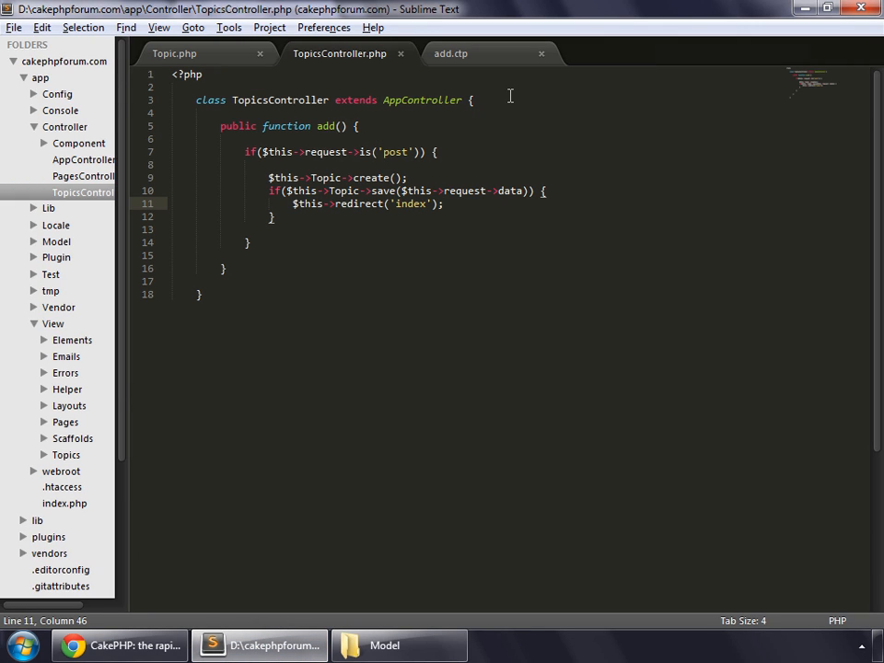
Step: Add an empty public function index() above add() and save the controller
{"action": "type", "text": "p"}
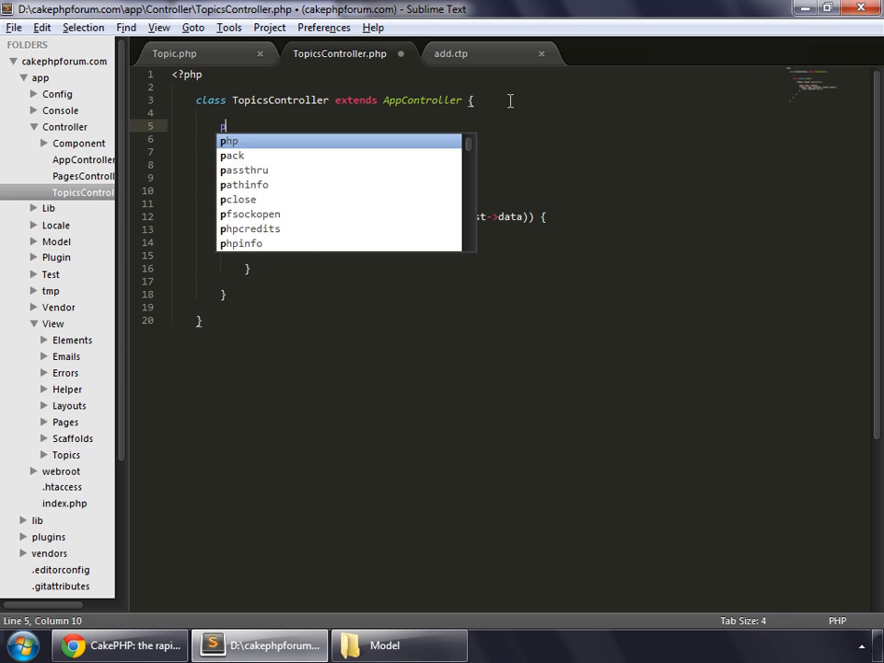
{"action": "type", "text": "ublic function"}
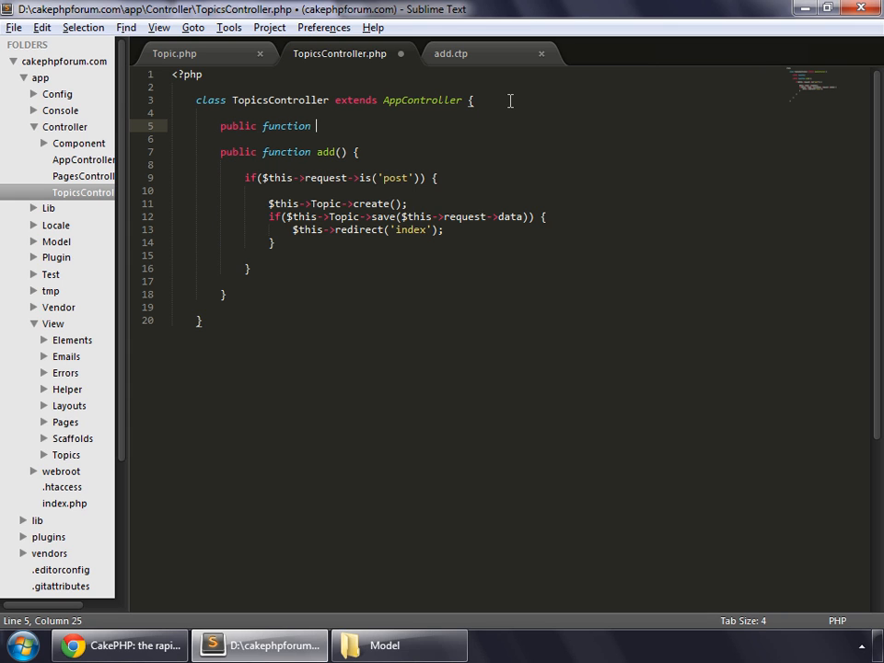
{"action": "type", "text": "index() {"}
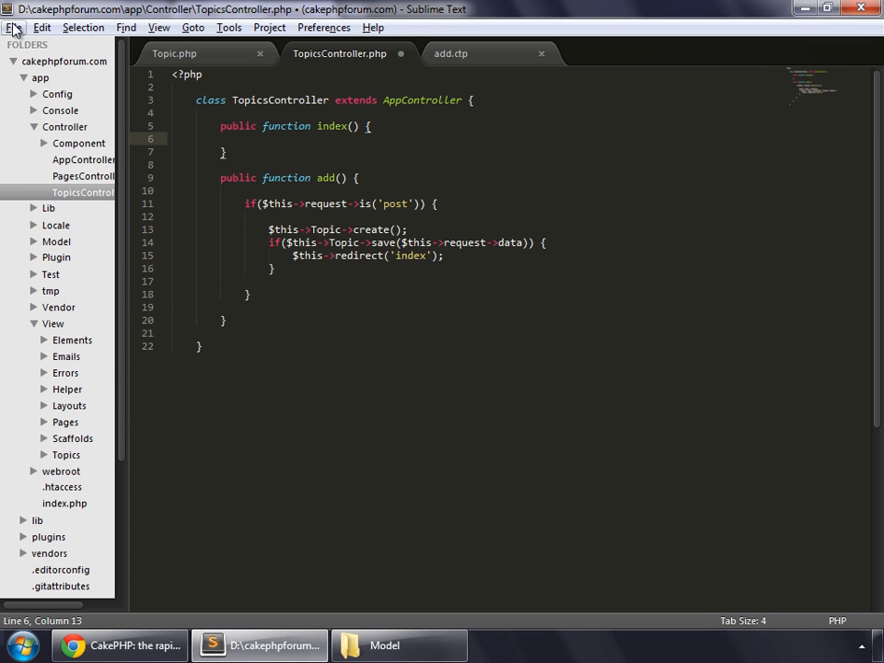
{"action": "key", "text": "Ctrl+S"}
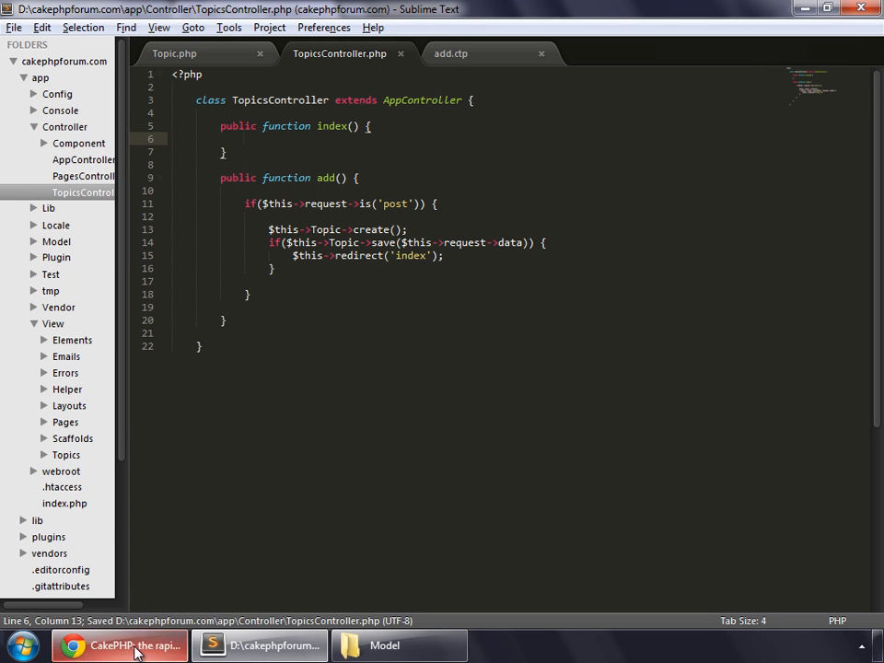
Step: Submit topic Test2, see the Missing View error for index(), and return to the editor
{"action": "left_click", "coordinate": [118, 644]}
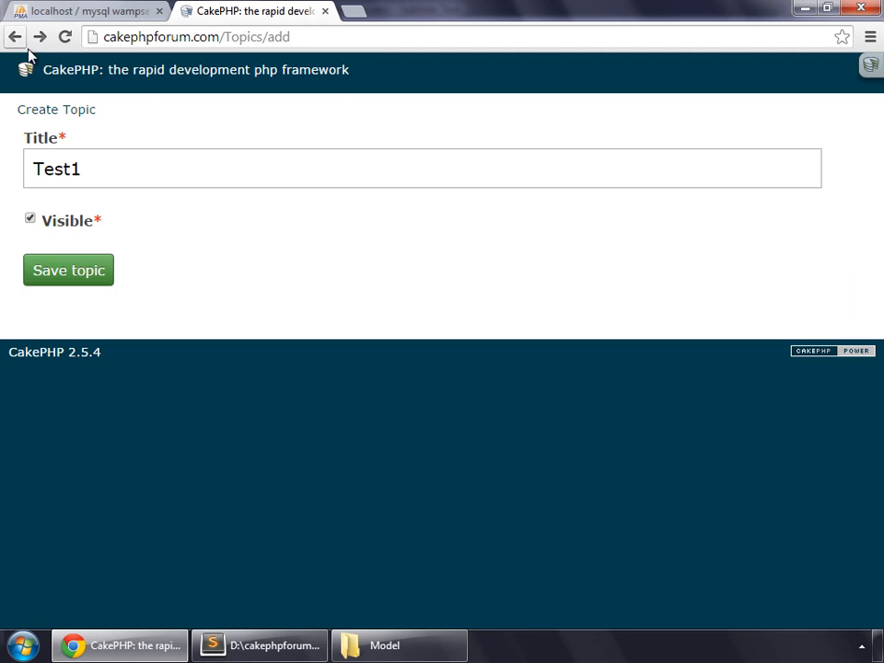
{"action": "left_click", "coordinate": [118, 169]}
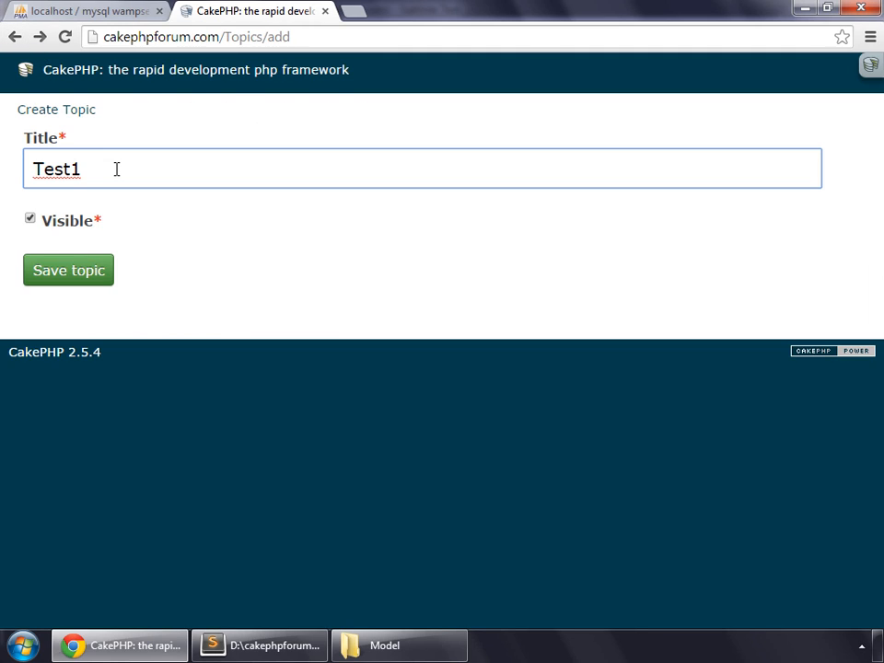
{"action": "type", "text": "Test2"}
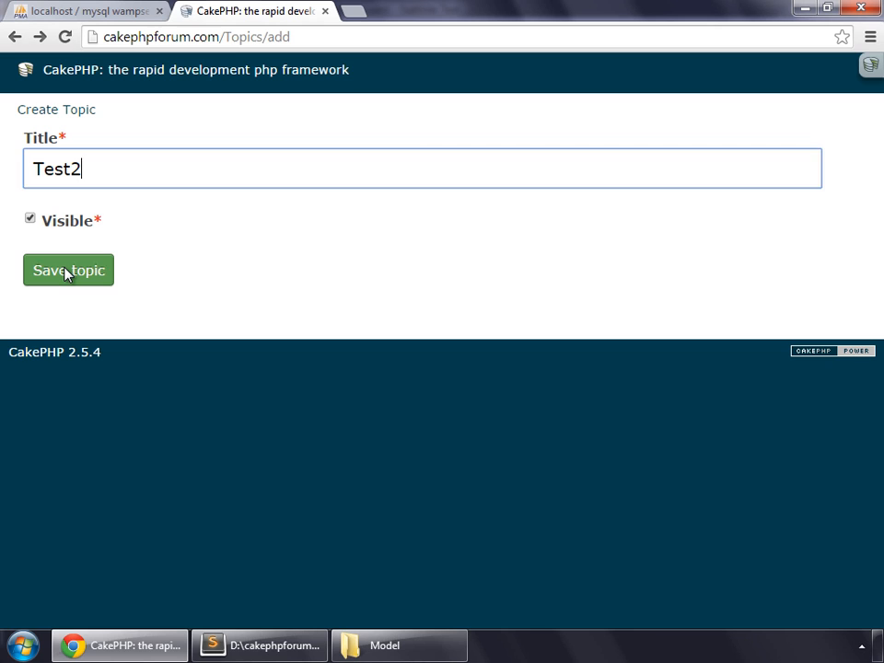
{"action": "left_click", "coordinate": [68, 269]}
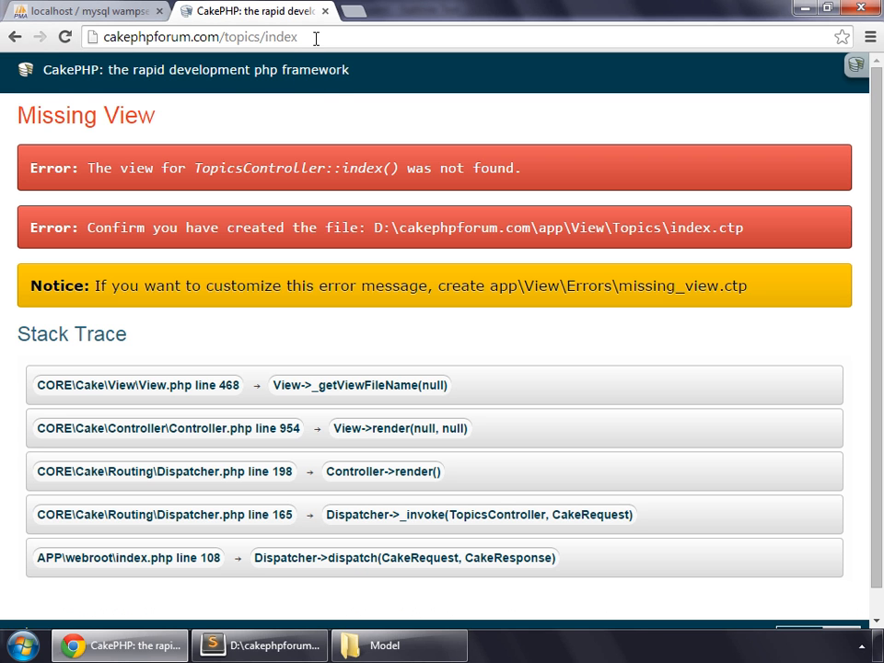
{"action": "mouse_move", "coordinate": [176, 119]}
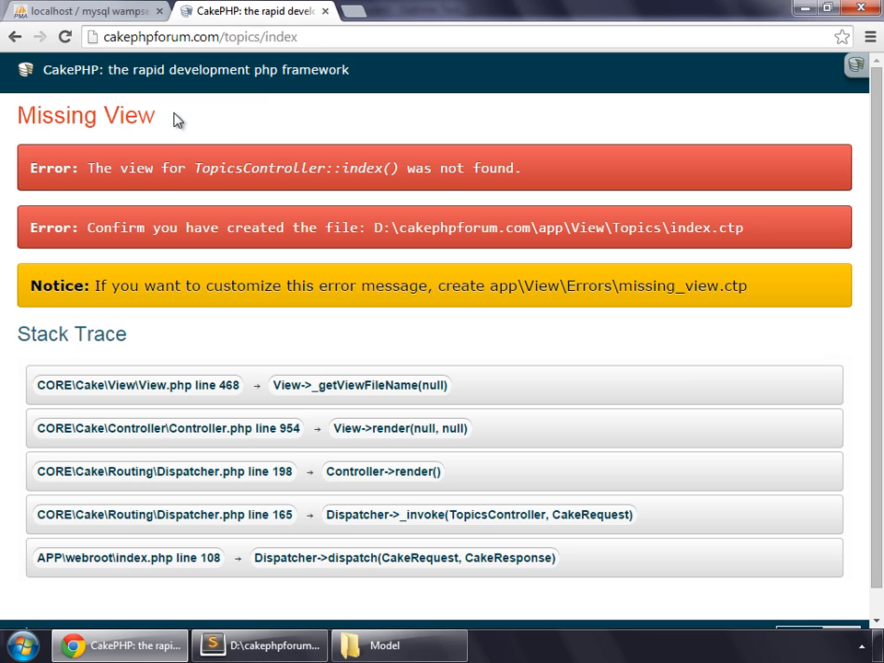
{"action": "double_click", "coordinate": [85, 114]}
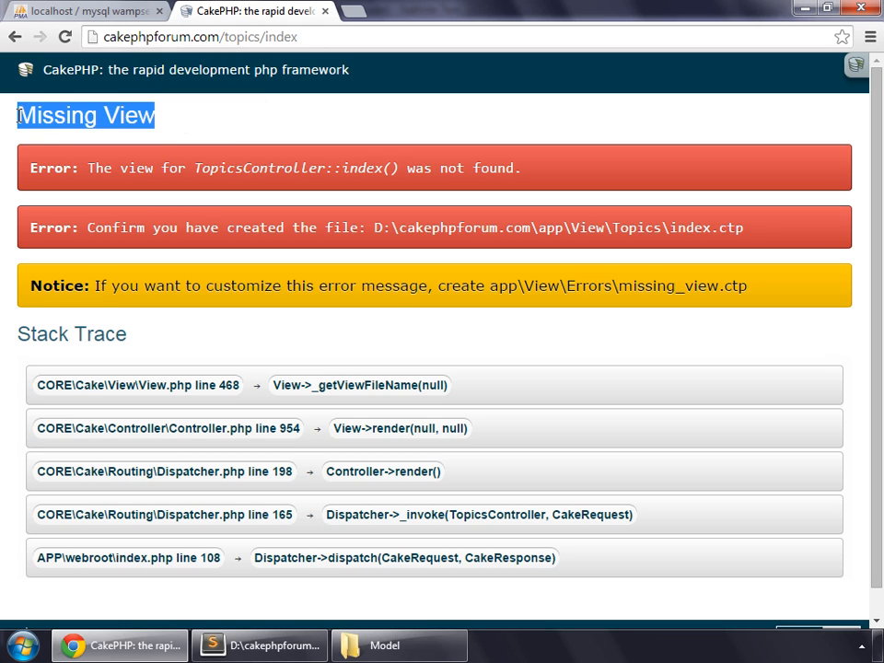
{"action": "mouse_move", "coordinate": [317, 144]}
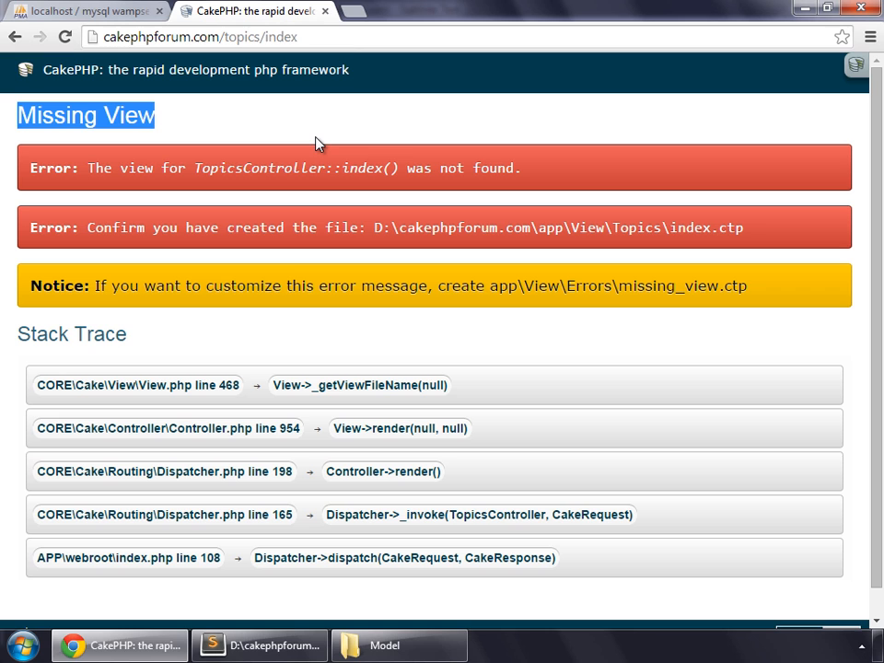
{"action": "left_click", "coordinate": [258, 645]}
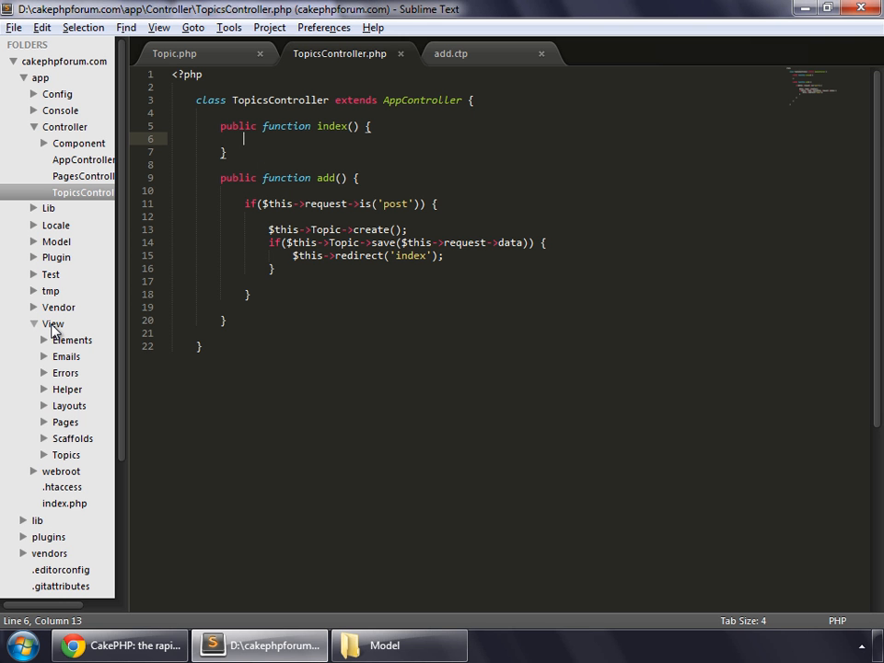
{"action": "mouse_move", "coordinate": [61, 458]}
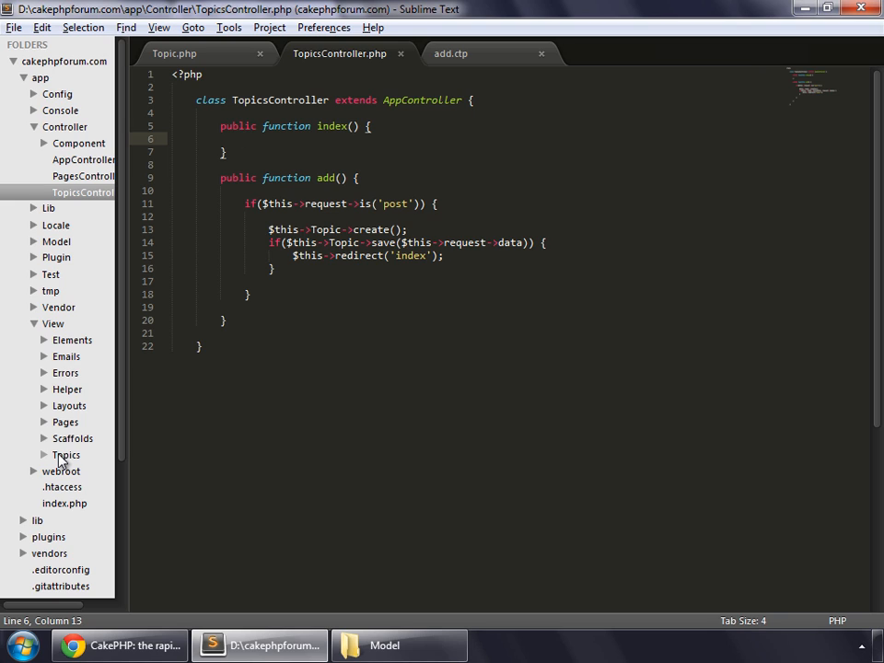
Step: Create a new file in View/Topics and save it as index.ctp
{"action": "right_click", "coordinate": [66, 453]}
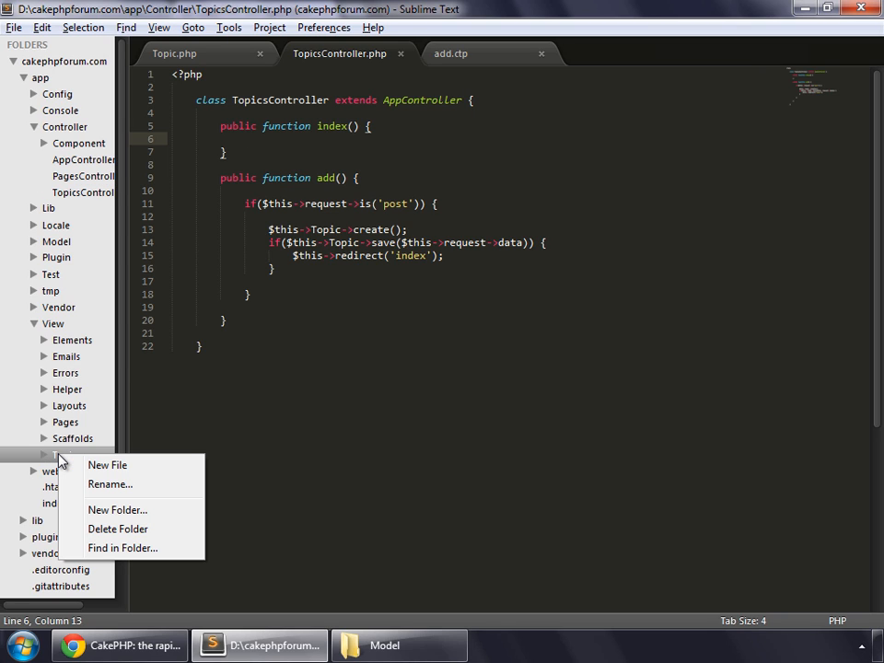
{"action": "mouse_move", "coordinate": [107, 464]}
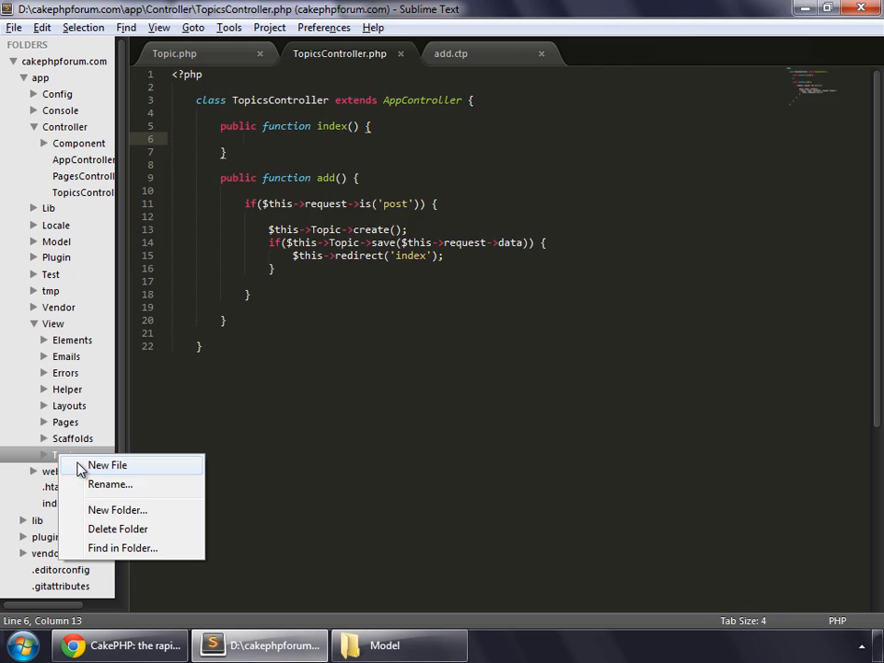
{"action": "left_click", "coordinate": [107, 464]}
{"action": "type", "text": "index."}
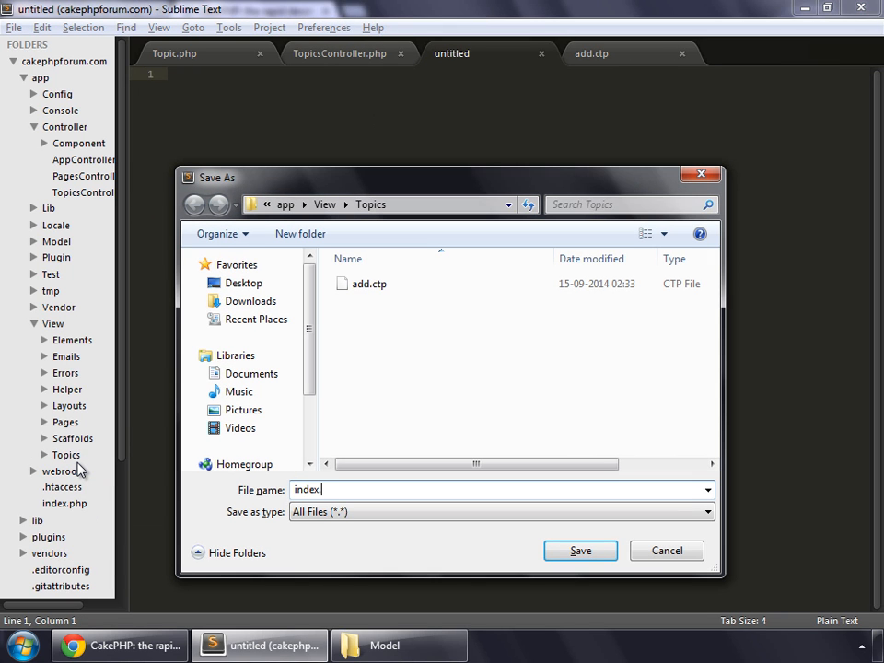
{"action": "type", "text": "ctp"}
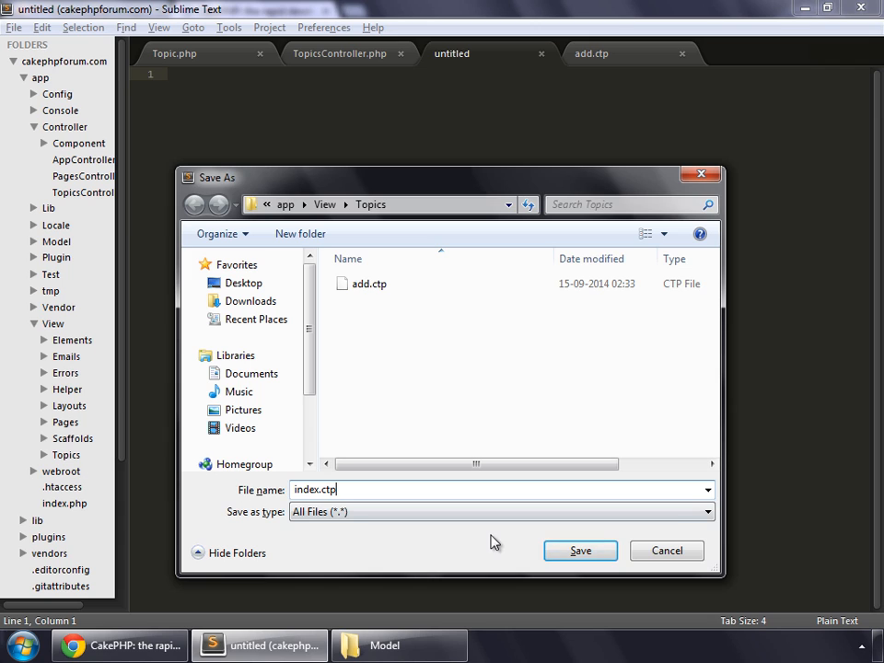
{"action": "left_click", "coordinate": [578, 549]}
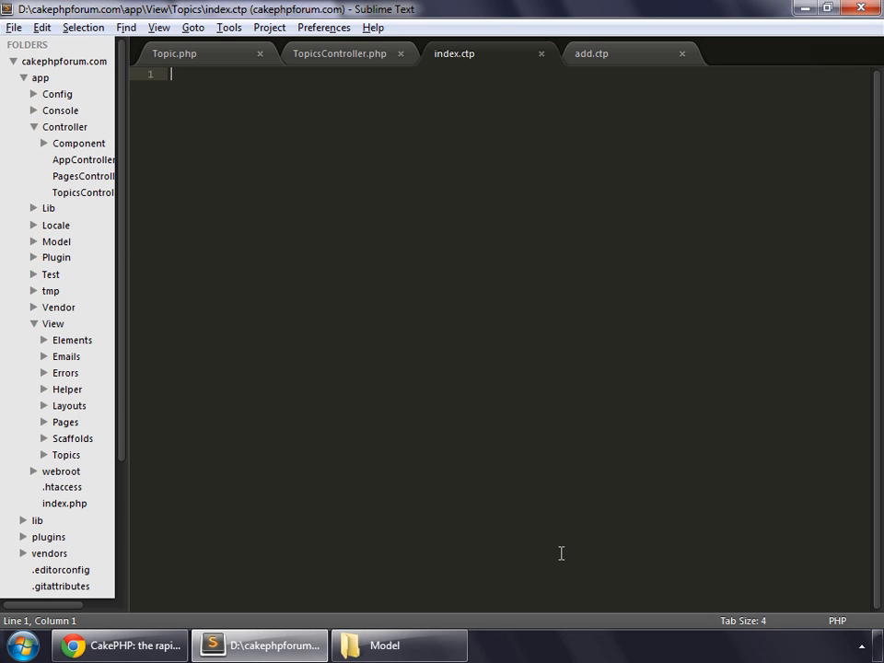
Step: Write <?php echo "Index Page"; ?> in index.ctp and switch to the browser
{"action": "type", "text": "<"}
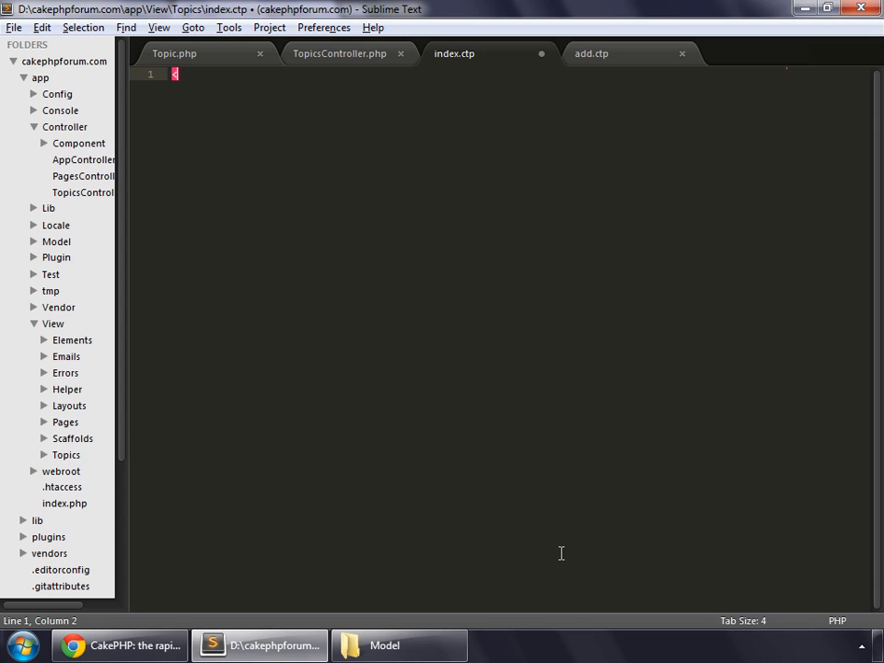
{"action": "type", "text": "?php"}
{"action": "type", "text": "echo \""}
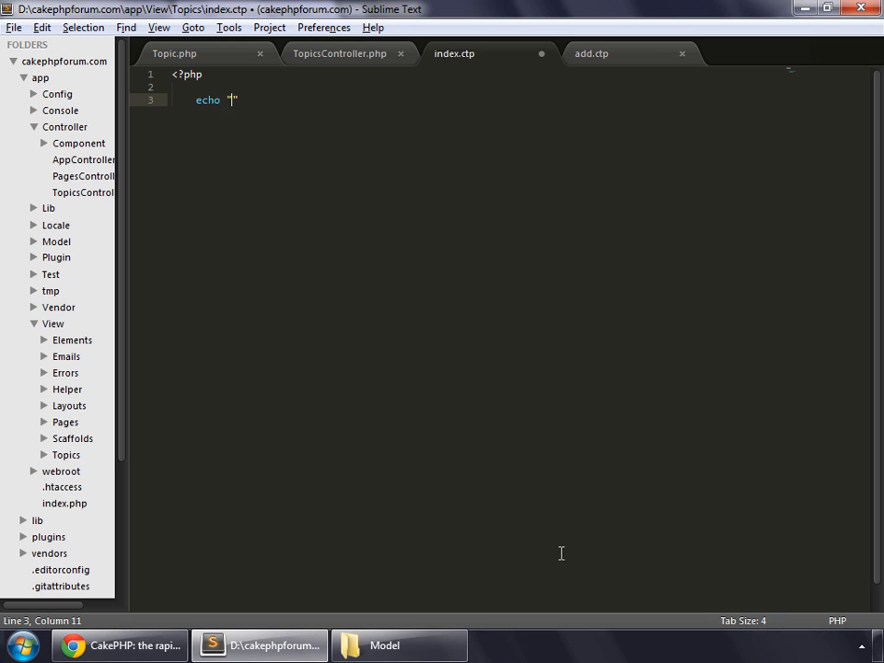
{"action": "type", "text": "Inc"}
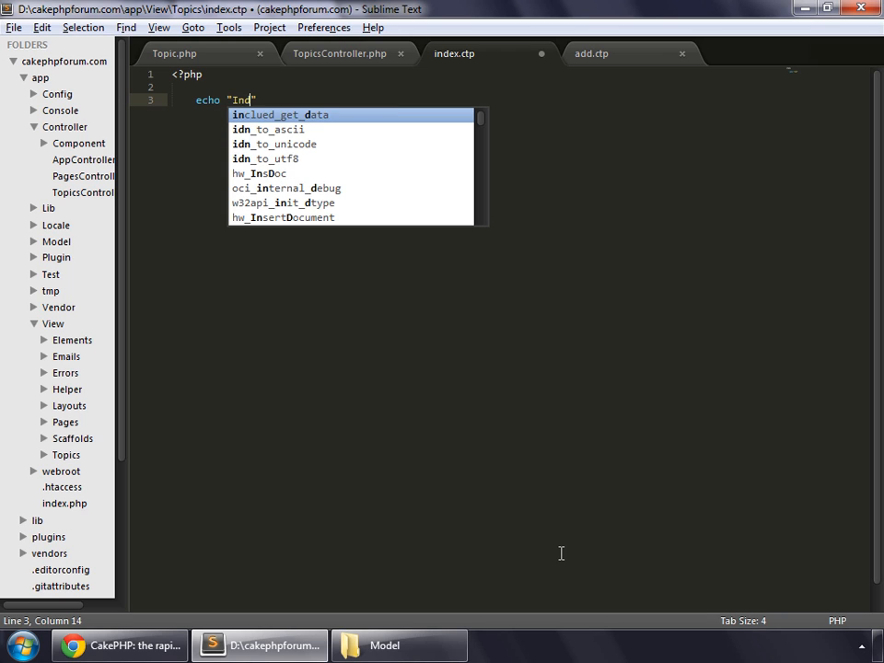
{"action": "type", "text": "dex Pa"}
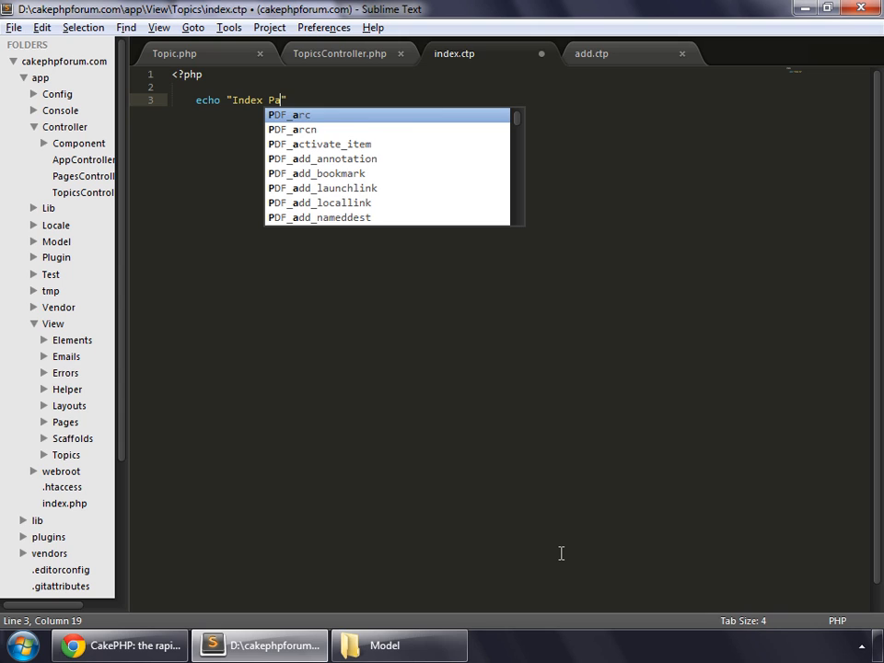
{"action": "type", "text": "ge\";"}
{"action": "type", "text": "?"}
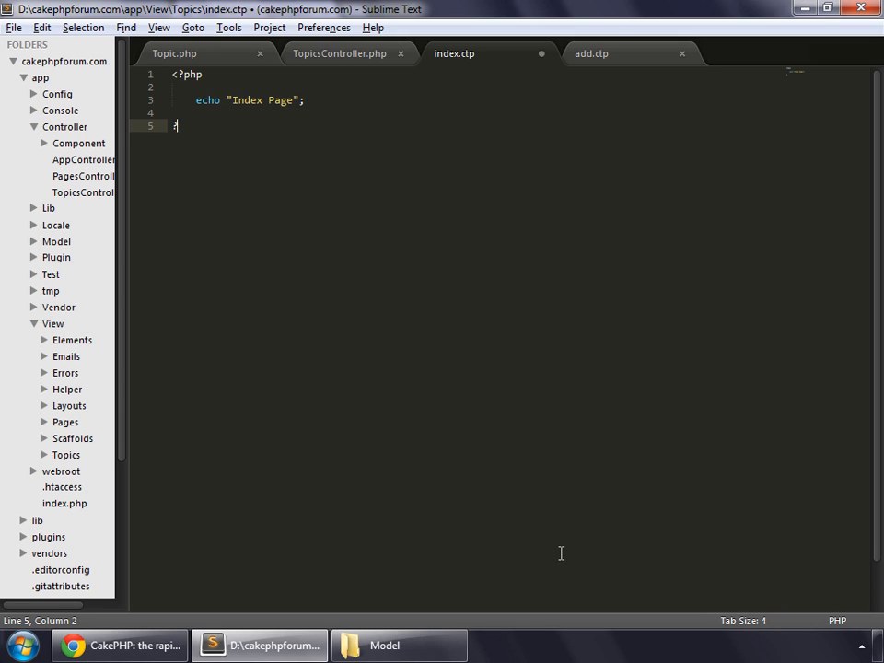
{"action": "left_click", "coordinate": [15, 28]}
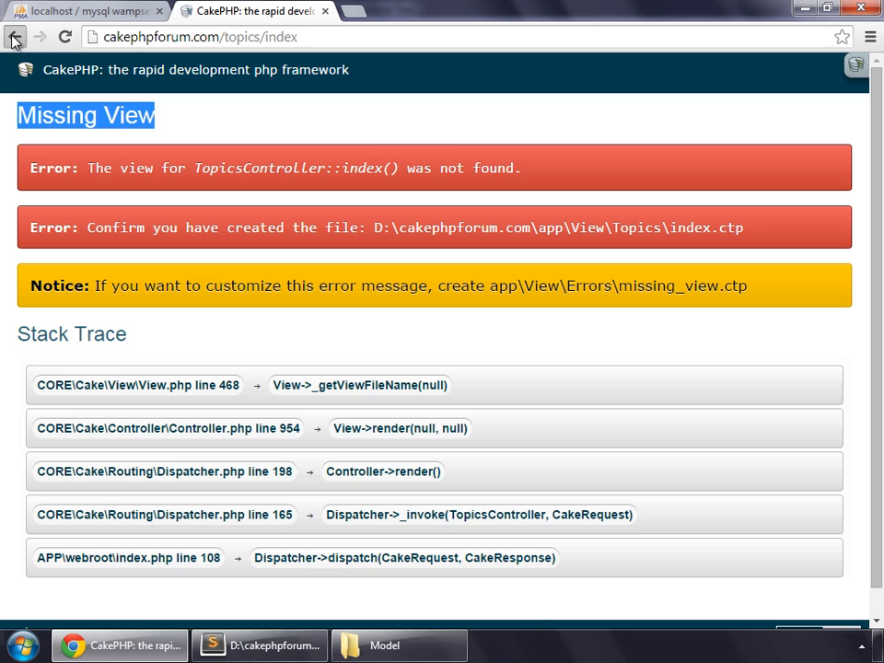
Step: Submit topic Test3, confirm topics/index shows "Index Page", and return to the editor
{"action": "left_click", "coordinate": [15, 37]}
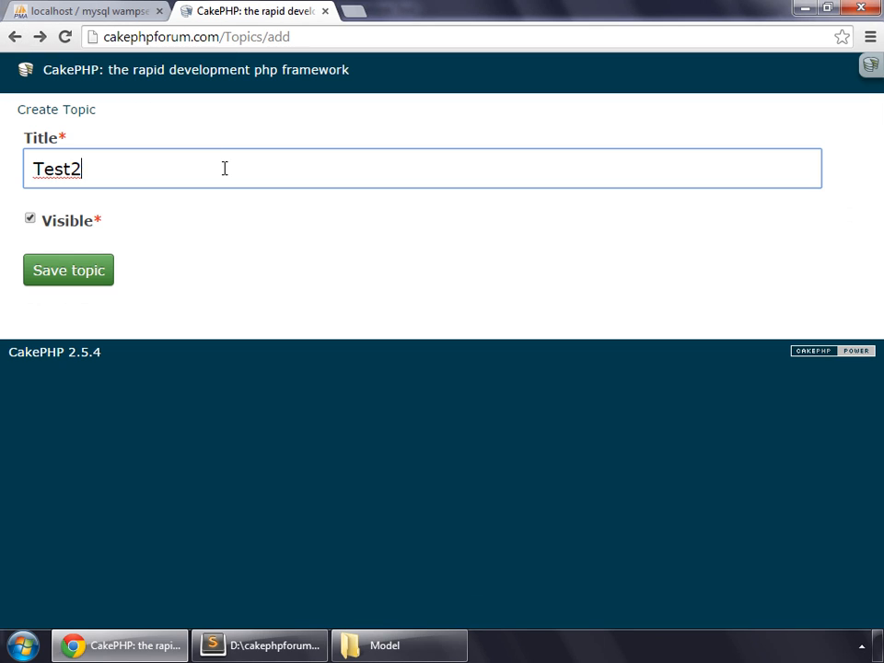
{"action": "key", "text": "Backspace"}
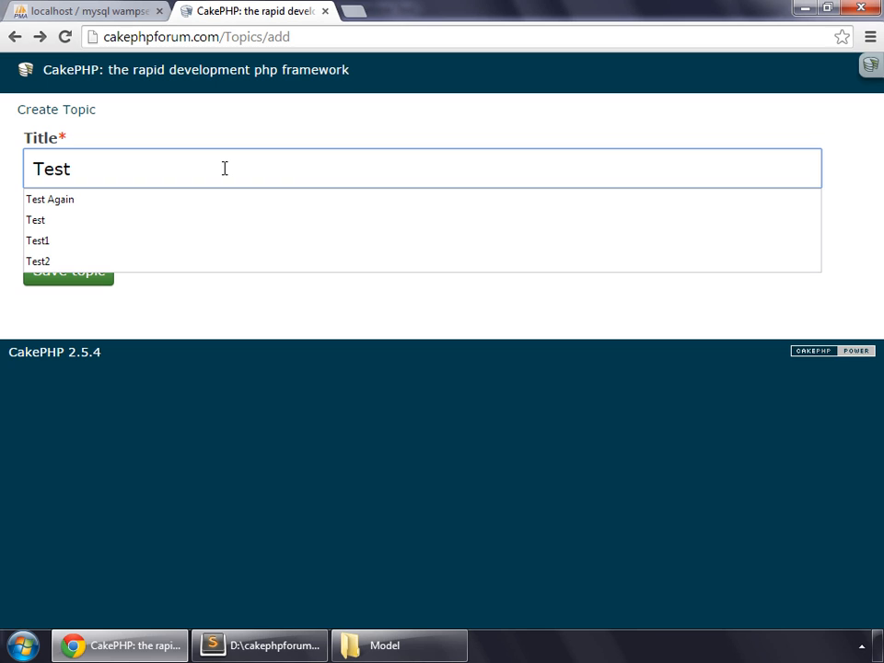
{"action": "left_click", "coordinate": [68, 268]}
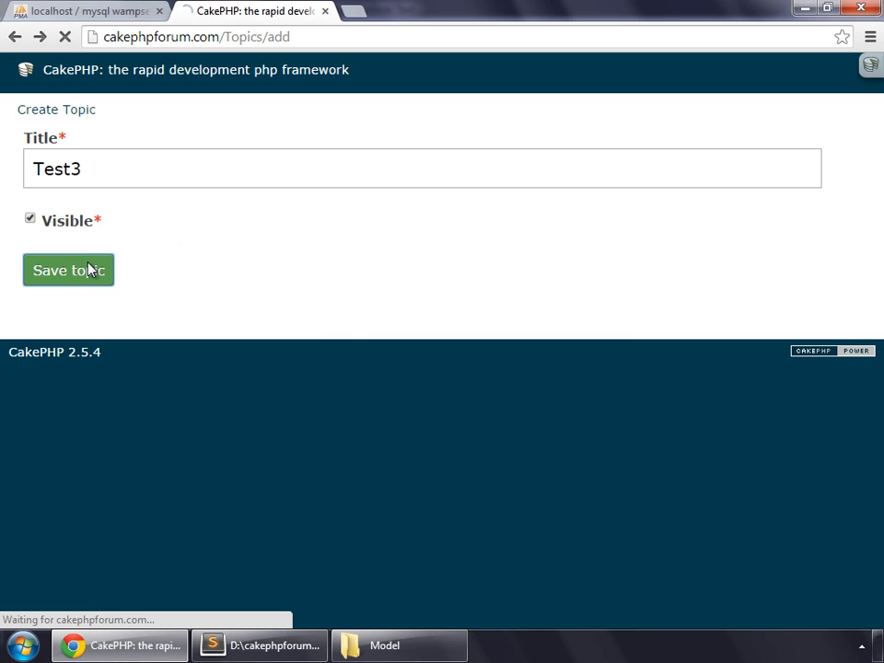
{"action": "left_click", "coordinate": [66, 268]}
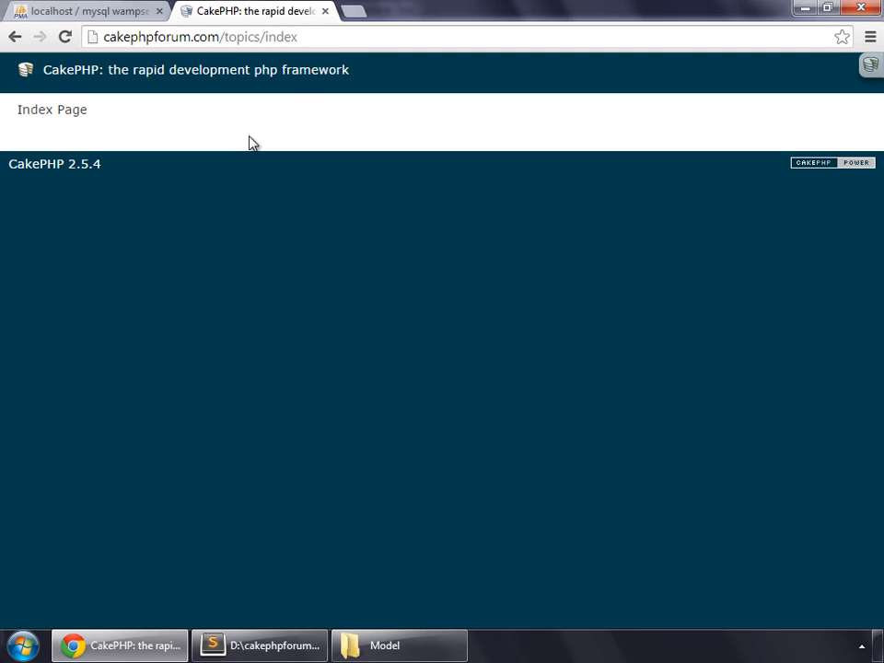
{"action": "mouse_move", "coordinate": [155, 140]}
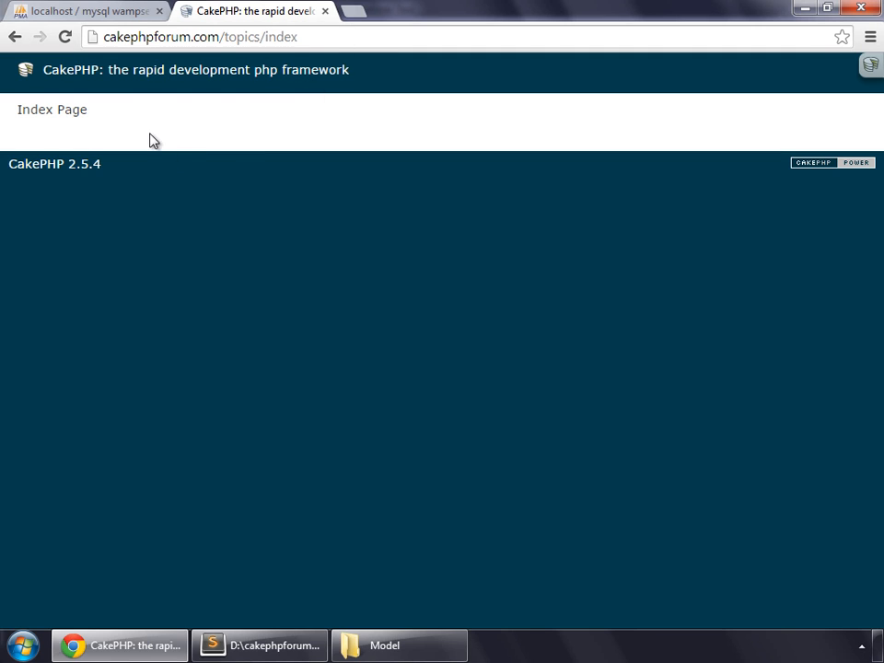
{"action": "mouse_move", "coordinate": [103, 112]}
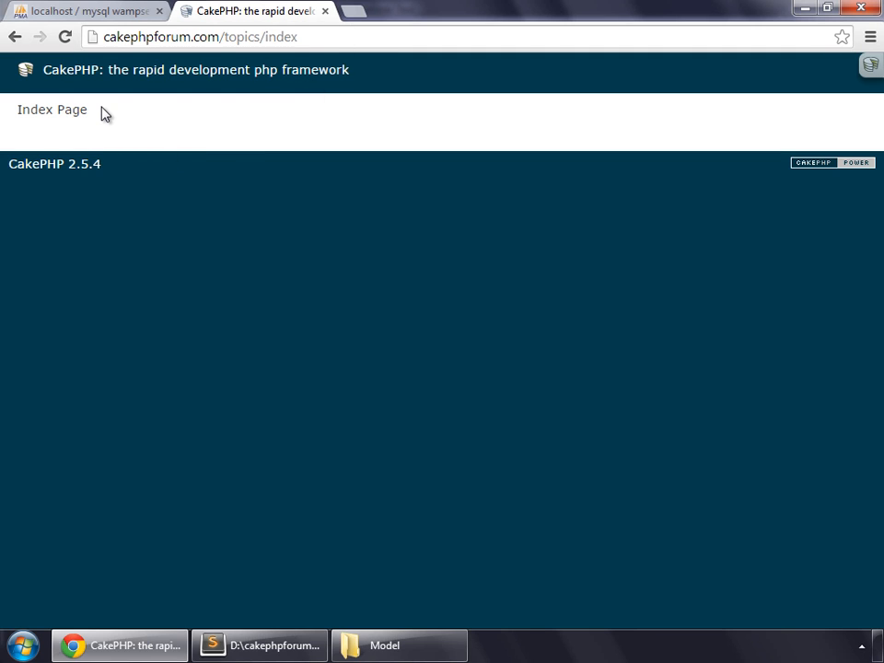
{"action": "double_click", "coordinate": [52, 109]}
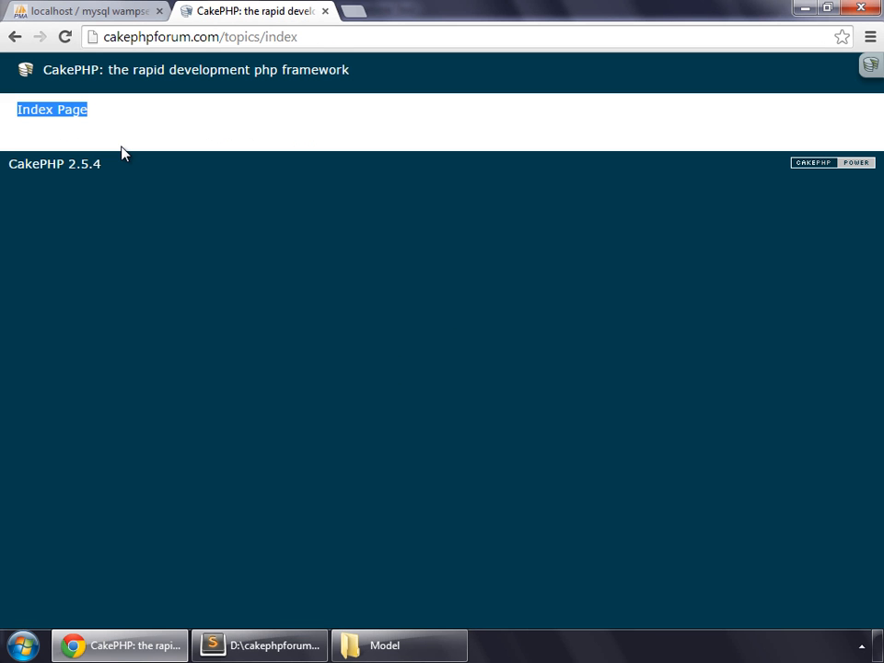
{"action": "mouse_move", "coordinate": [99, 118]}
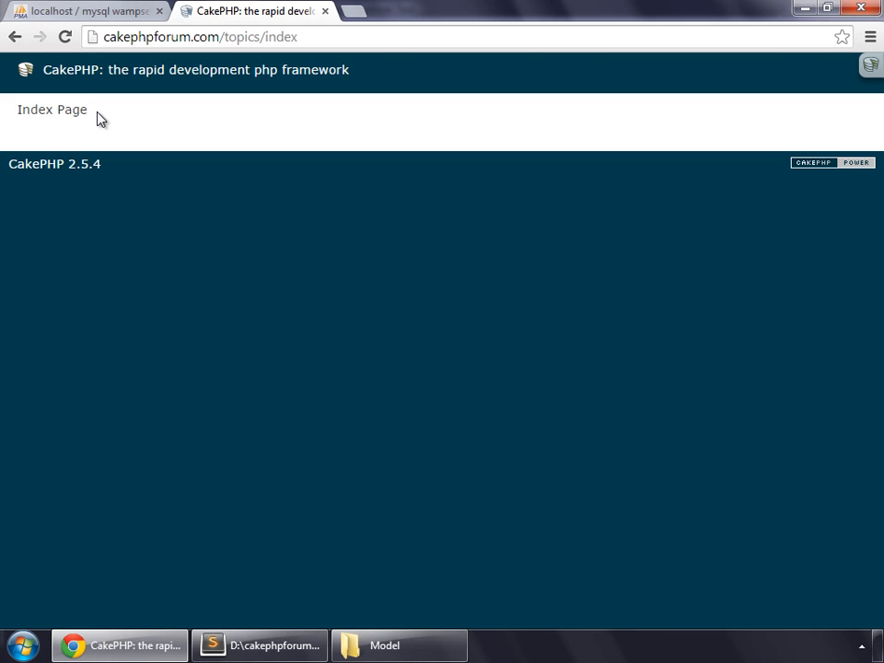
{"action": "left_click", "coordinate": [260, 645]}
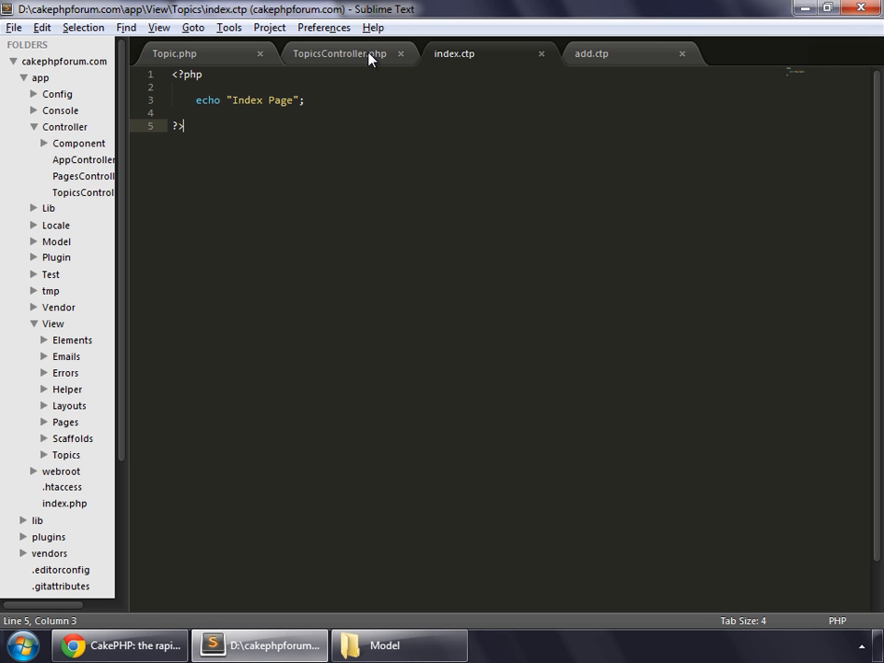
Step: Declare public $components = array('Session') in TopicsController
{"action": "left_click", "coordinate": [339, 54]}
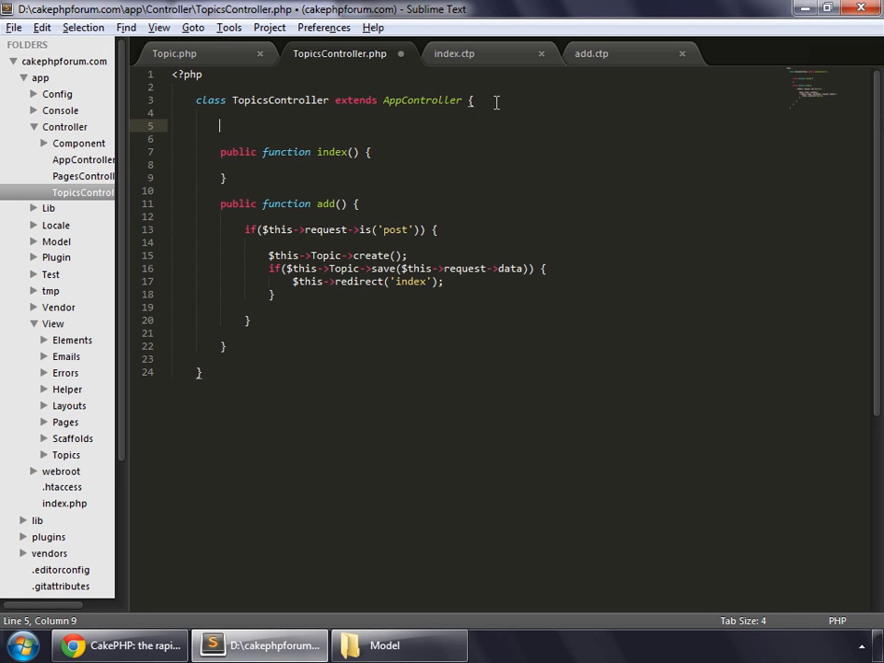
{"action": "type", "text": "public $c"}
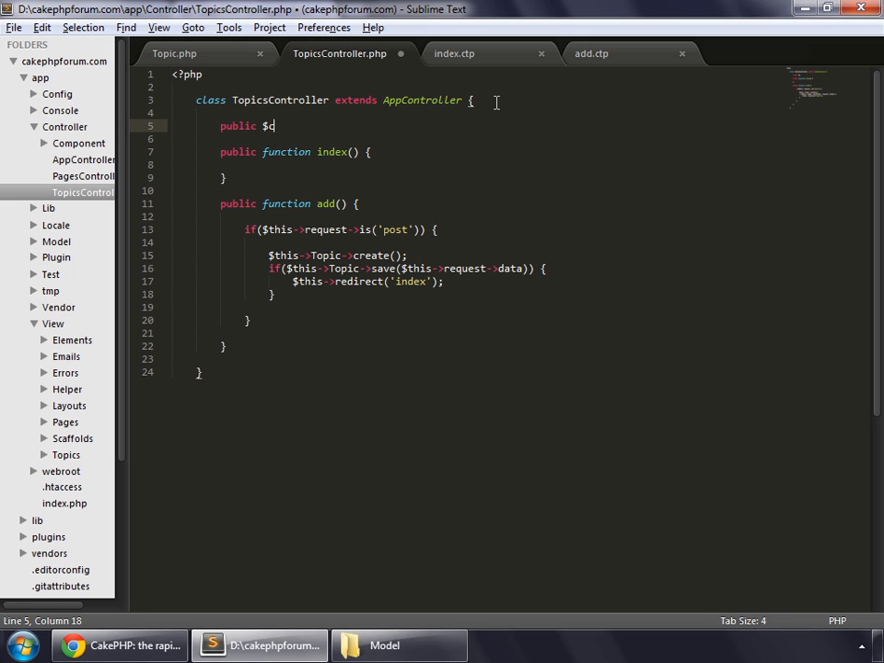
{"action": "type", "text": "ompo"}
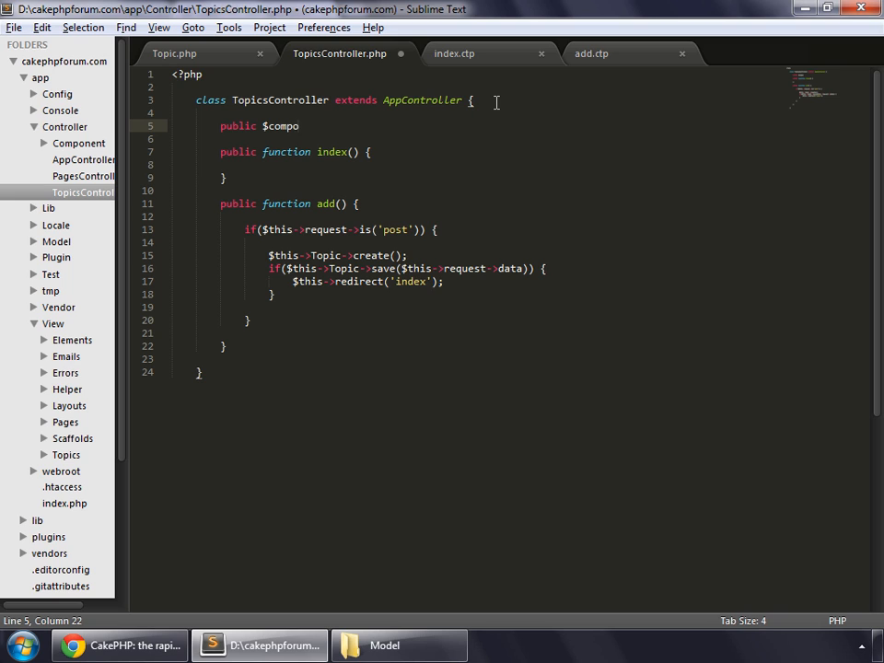
{"action": "type", "text": "nents"}
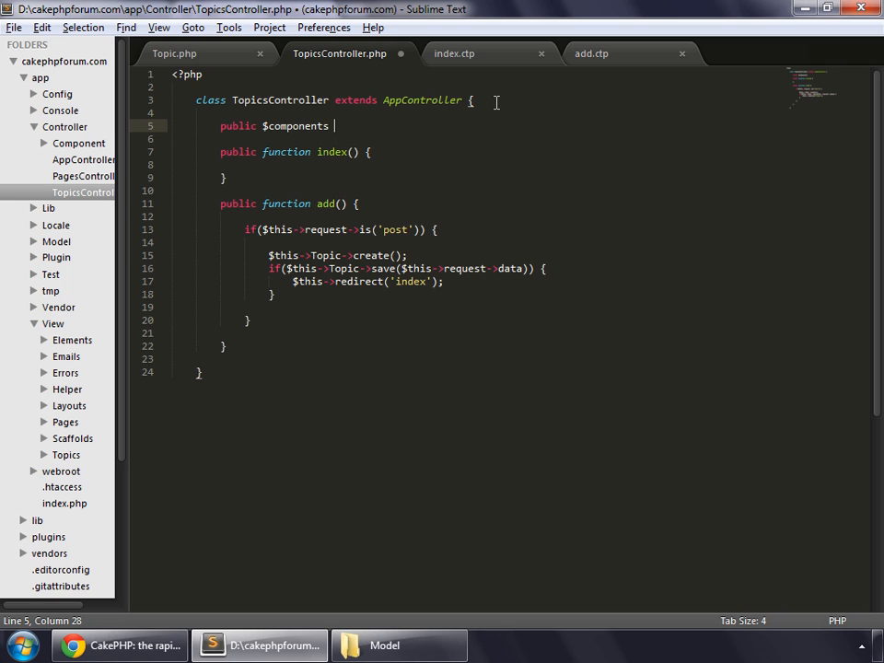
{"action": "type", "text": "= array('"}
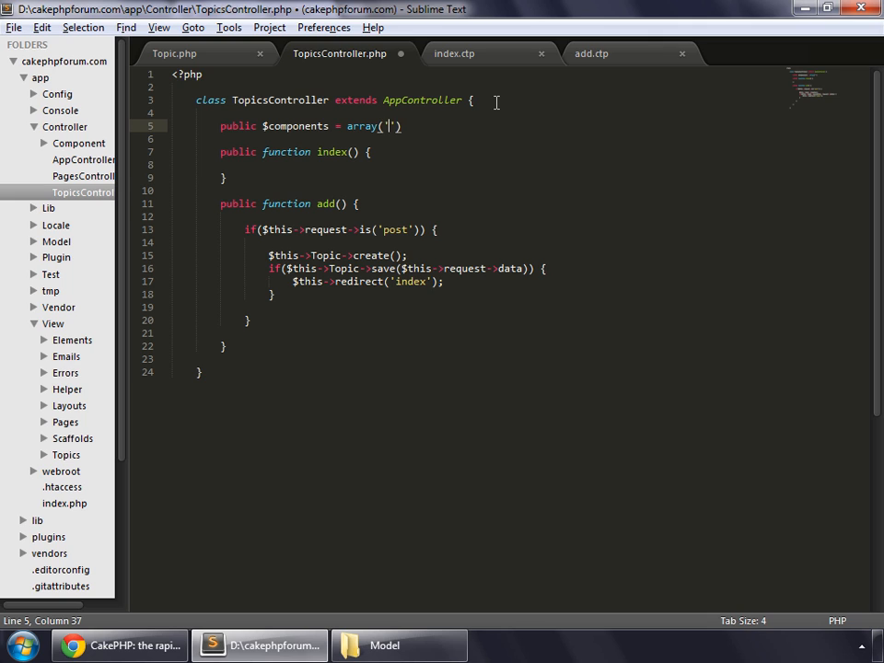
{"action": "type", "text": "Session"}
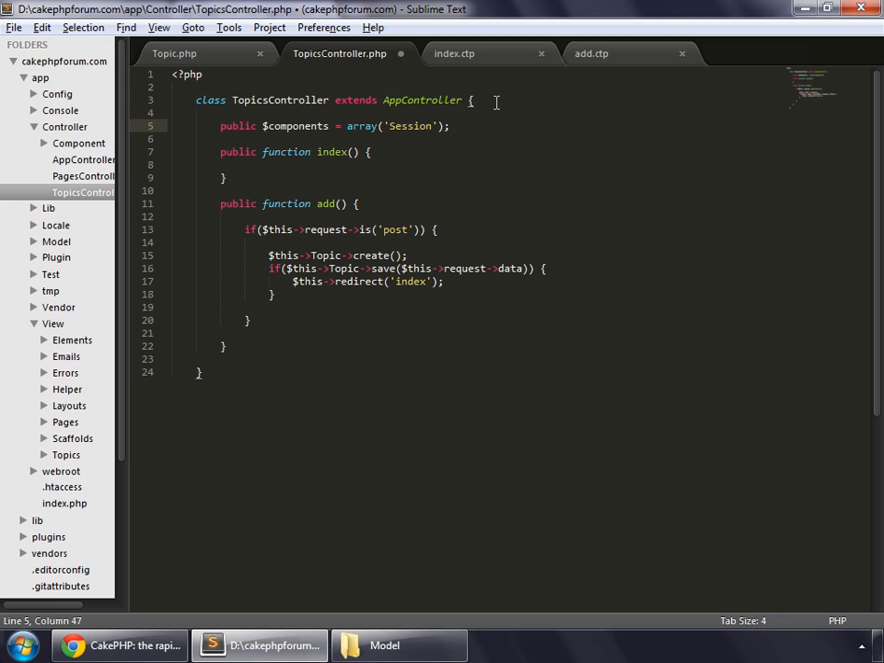
{"action": "mouse_move", "coordinate": [449, 279]}
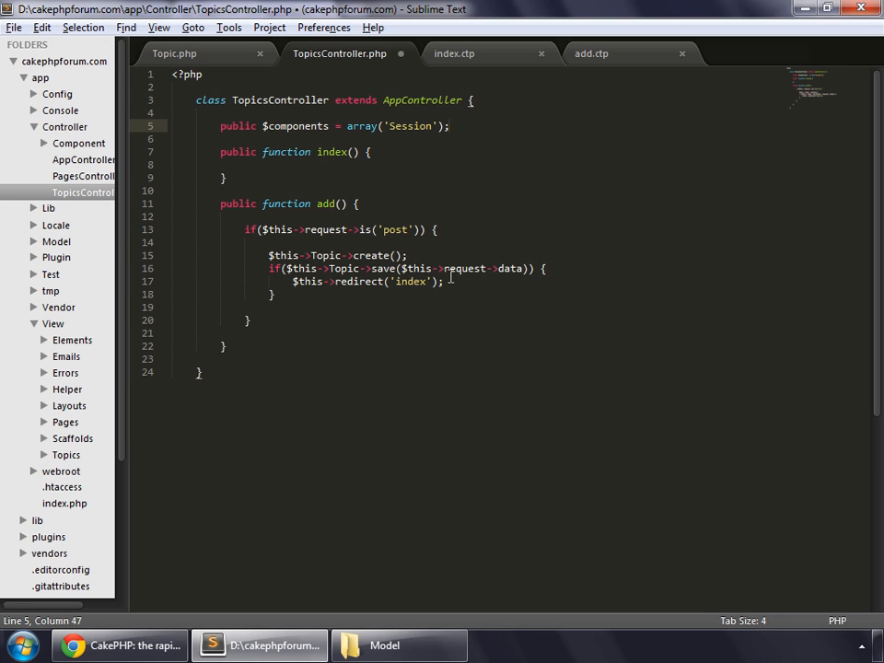
Step: Add $this->Session->setFlash('The topic has been created!'); inside the save-success block
{"action": "key", "text": "Return"}
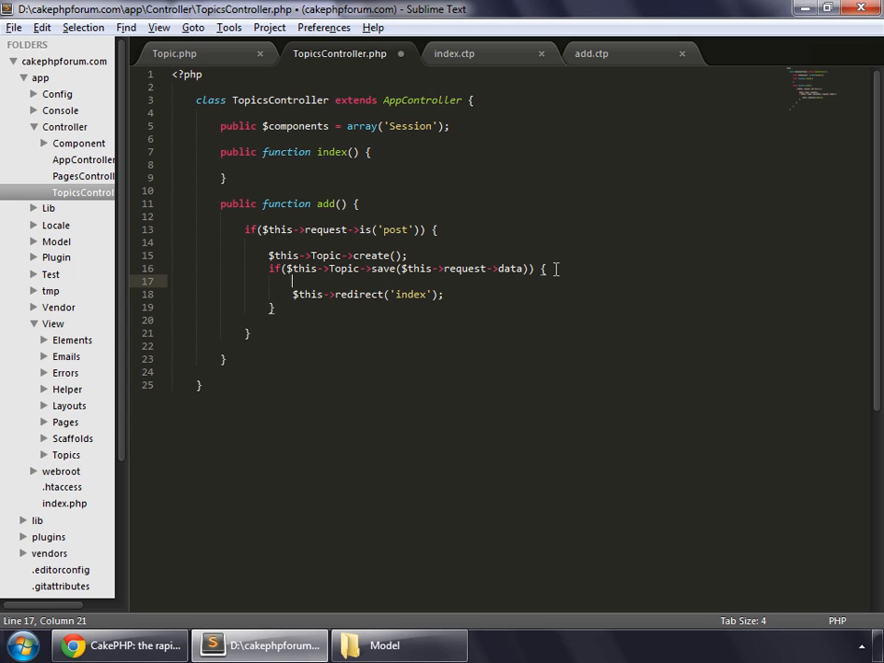
{"action": "type", "text": "$this->Session->"}
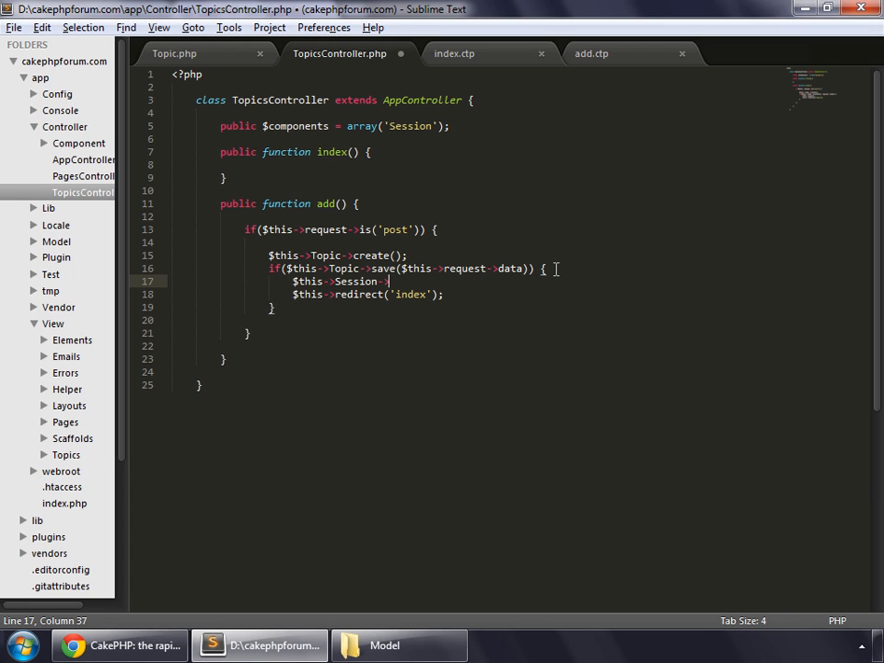
{"action": "type", "text": "setFlash('"}
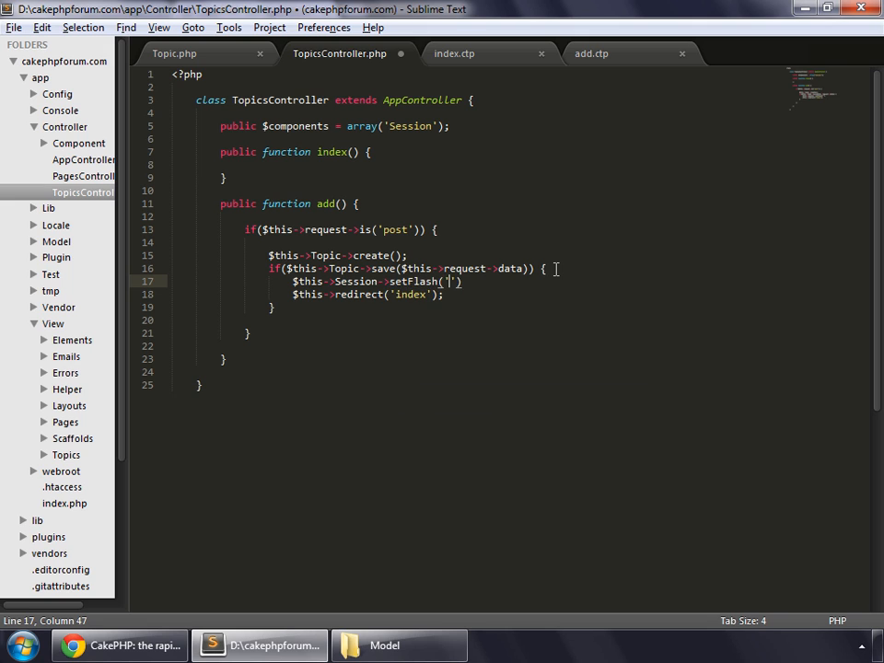
{"action": "type", "text": "The topic"}
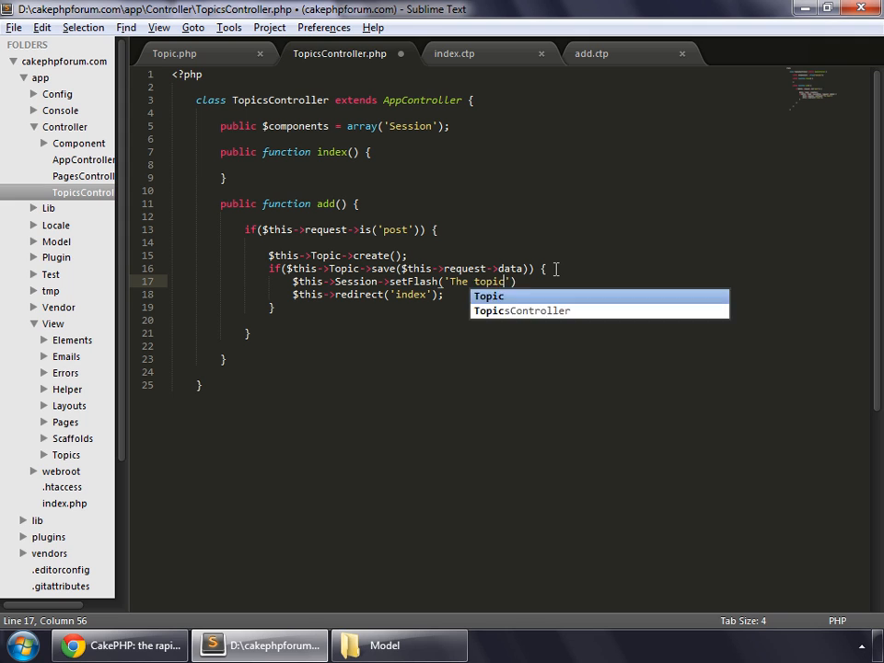
{"action": "type", "text": "has been cre"}
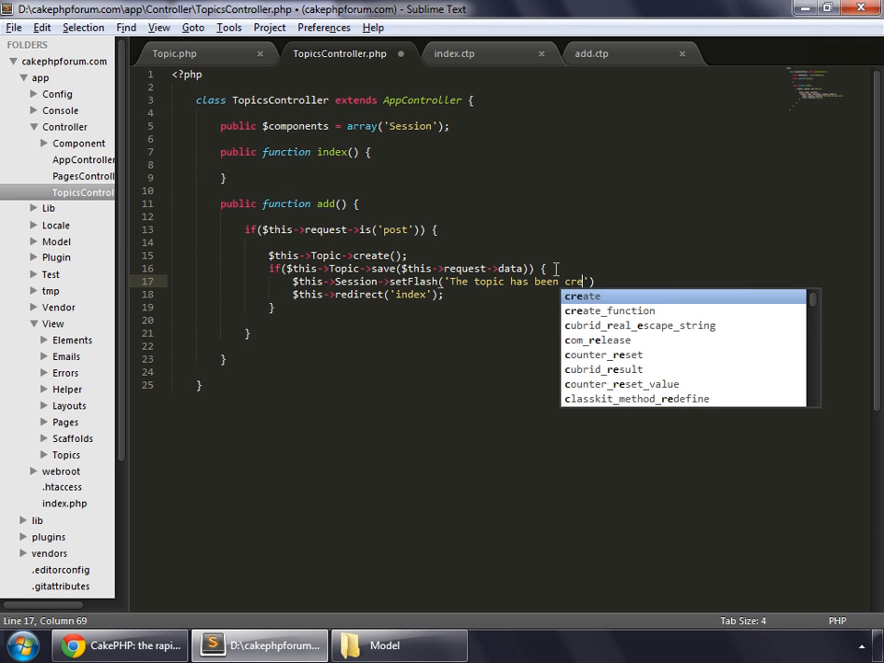
{"action": "type", "text": "ated!"}
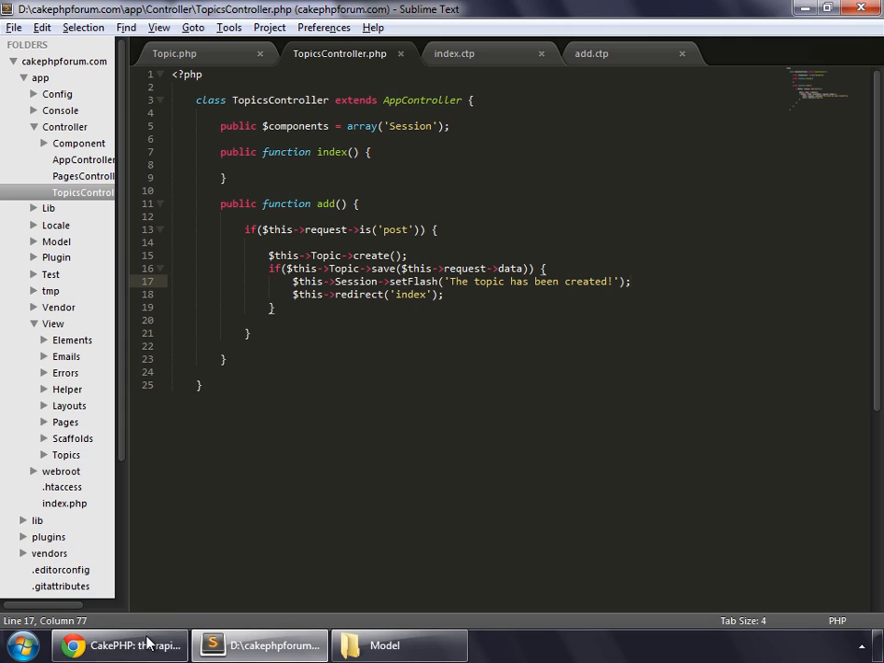
Step: Submit topic Test4 and see the flash 'The topic has been created!' above Index Page
{"action": "left_click", "coordinate": [118, 645]}
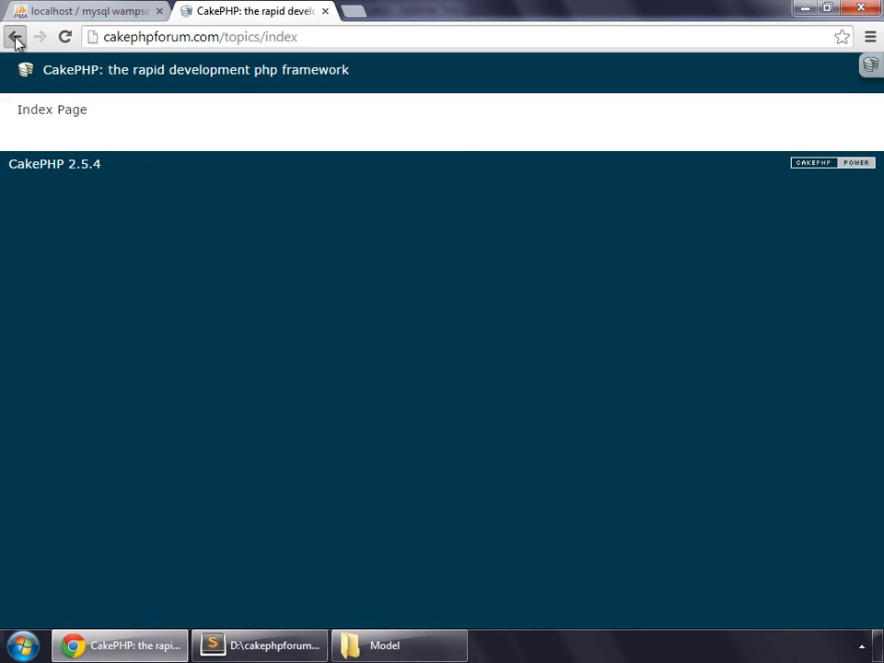
{"action": "left_click", "coordinate": [40, 37]}
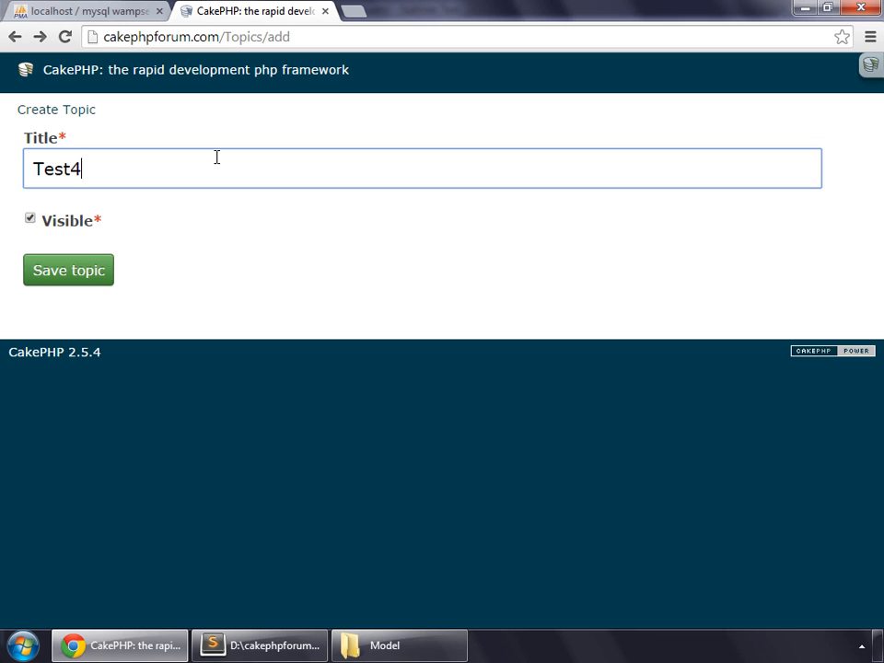
{"action": "left_click", "coordinate": [68, 269]}
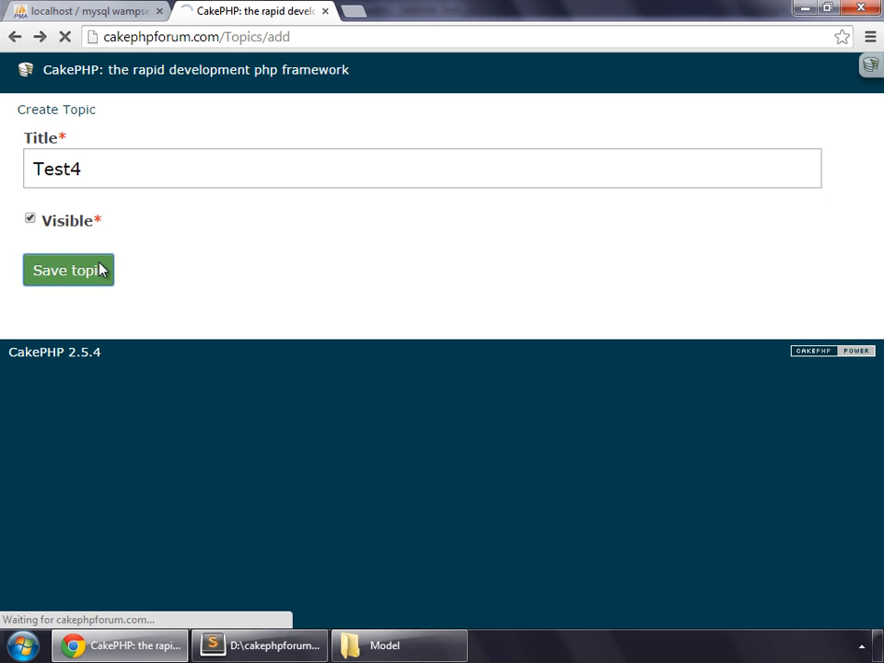
{"action": "left_click", "coordinate": [67, 268]}
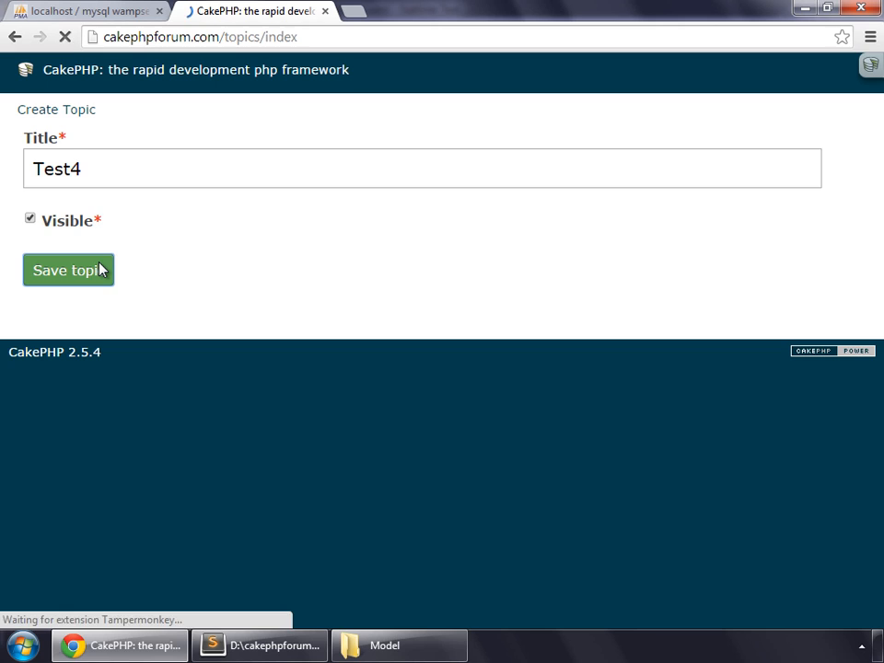
{"action": "left_click", "coordinate": [66, 268]}
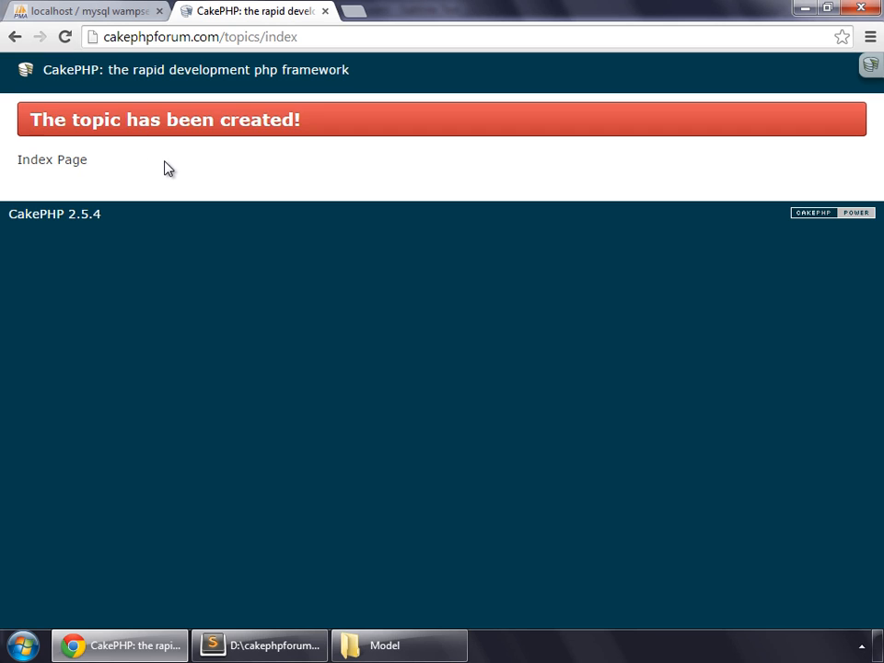
{"action": "mouse_move", "coordinate": [262, 490]}
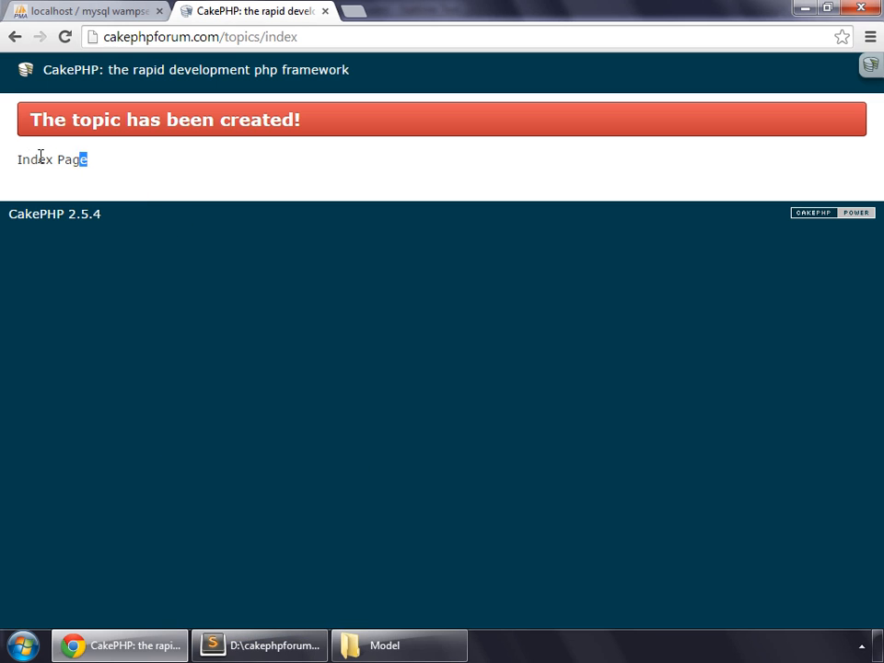
{"action": "double_click", "coordinate": [52, 158]}
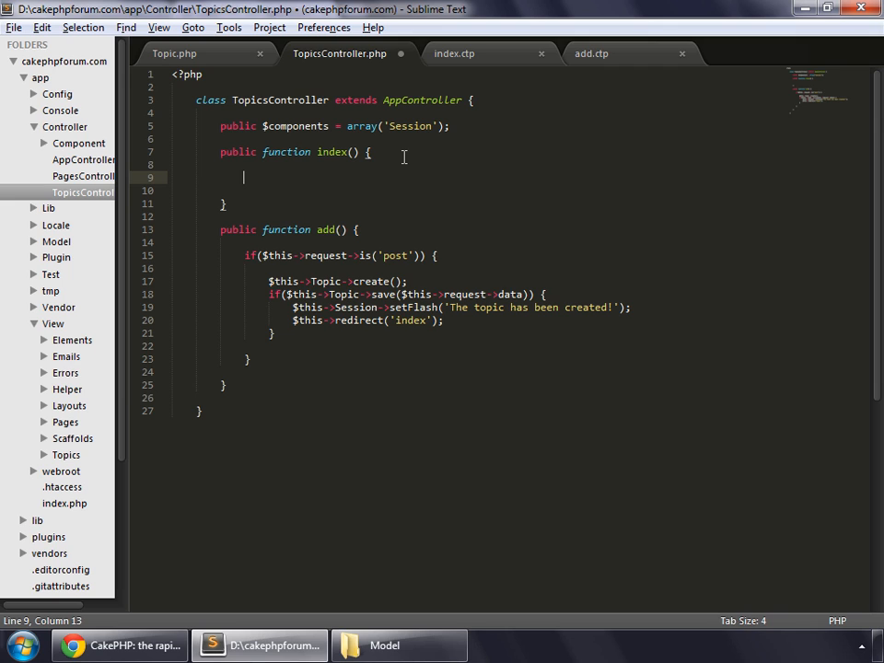
Step: Add $this->set('framework', 'CakePHP'); inside index() and save TopicsController.php
{"action": "type", "text": "$this"}
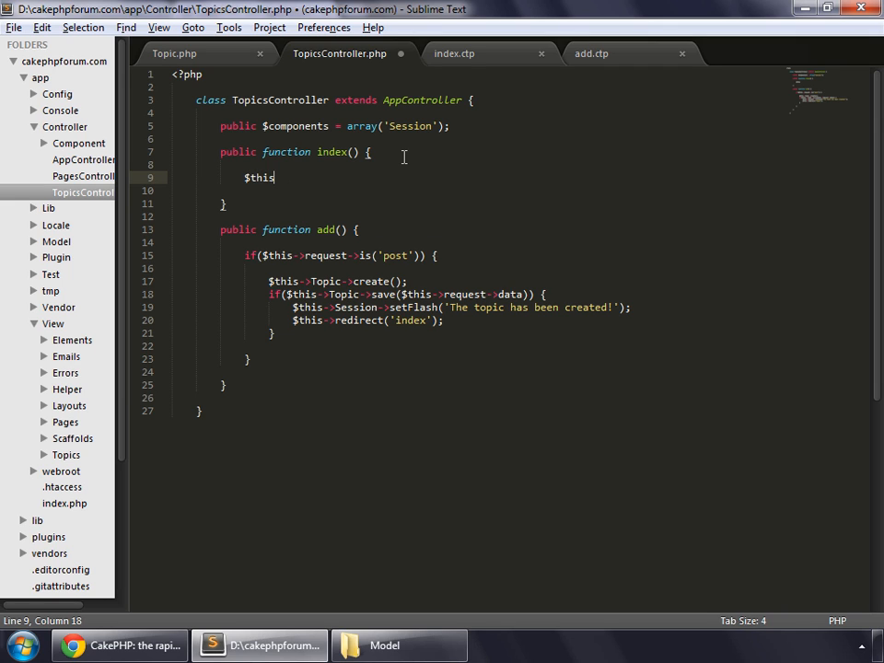
{"action": "type", "text": "->set('"}
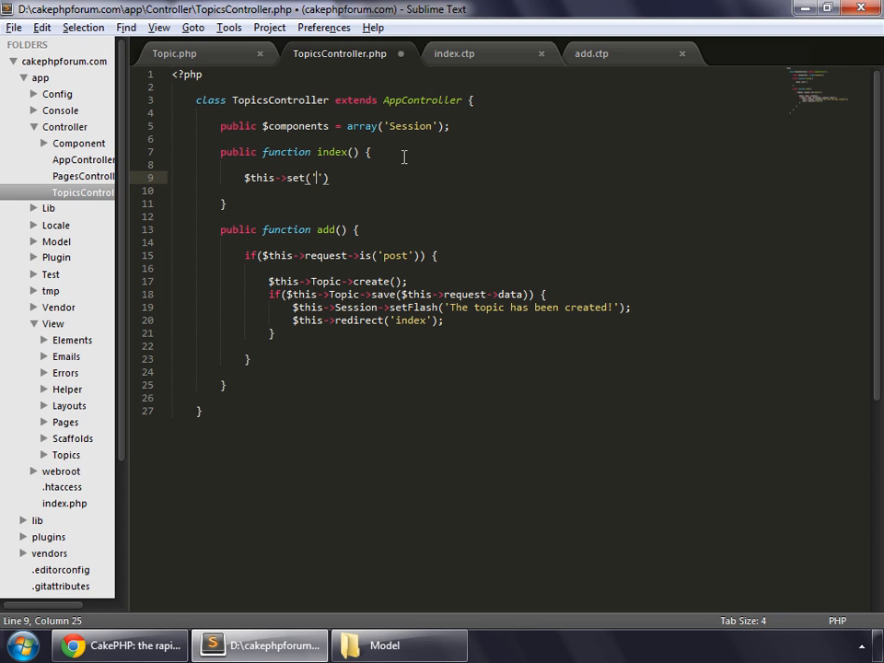
{"action": "type", "text": "framework"}
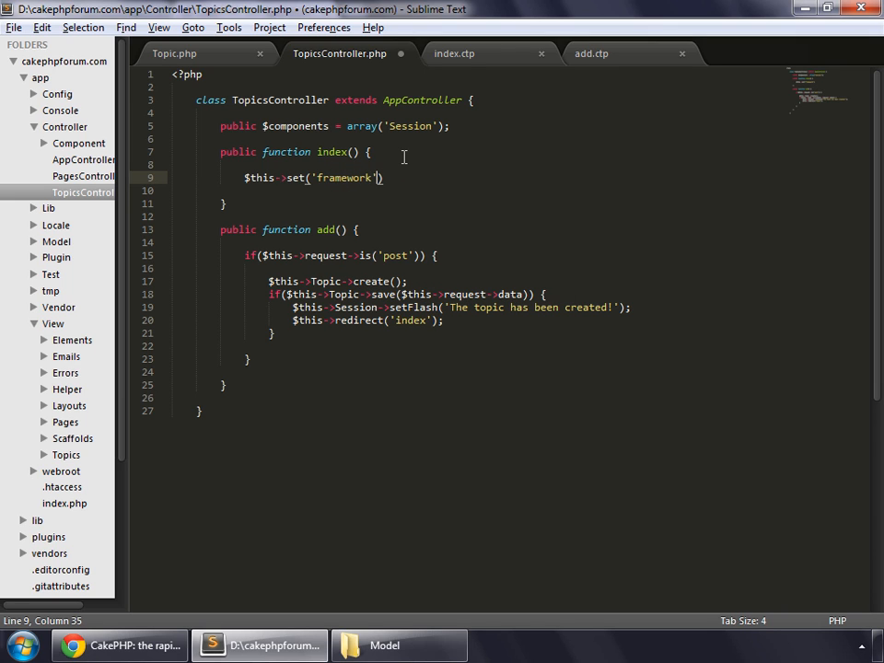
{"action": "type", "text": ", '"}
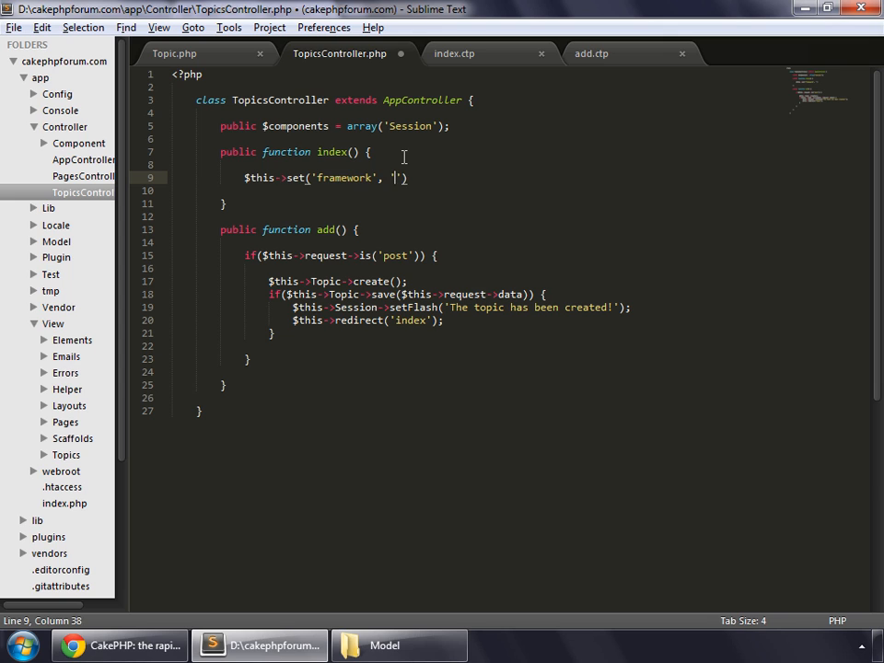
{"action": "type", "text": "CakePHP"}
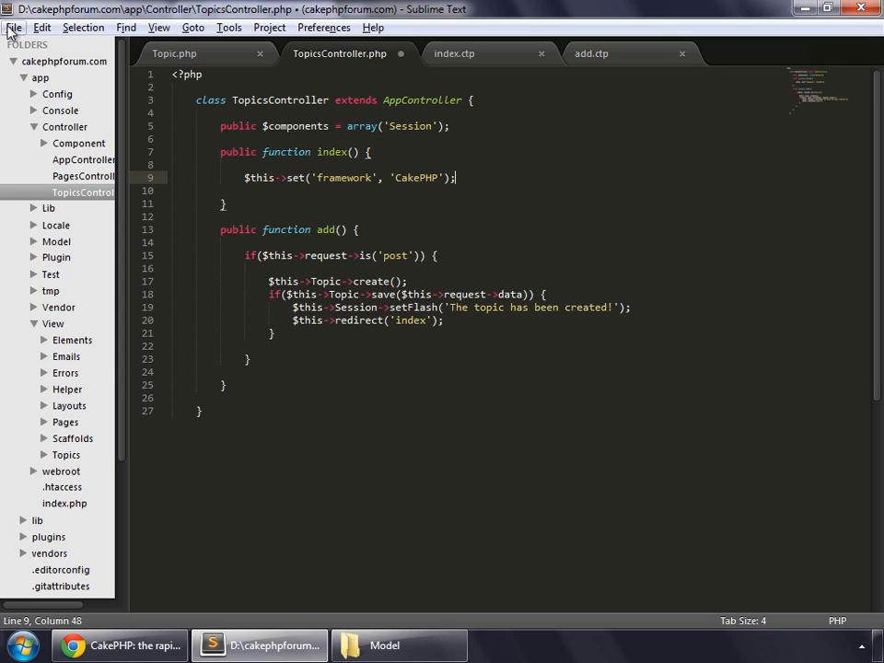
{"action": "left_click", "coordinate": [15, 28]}
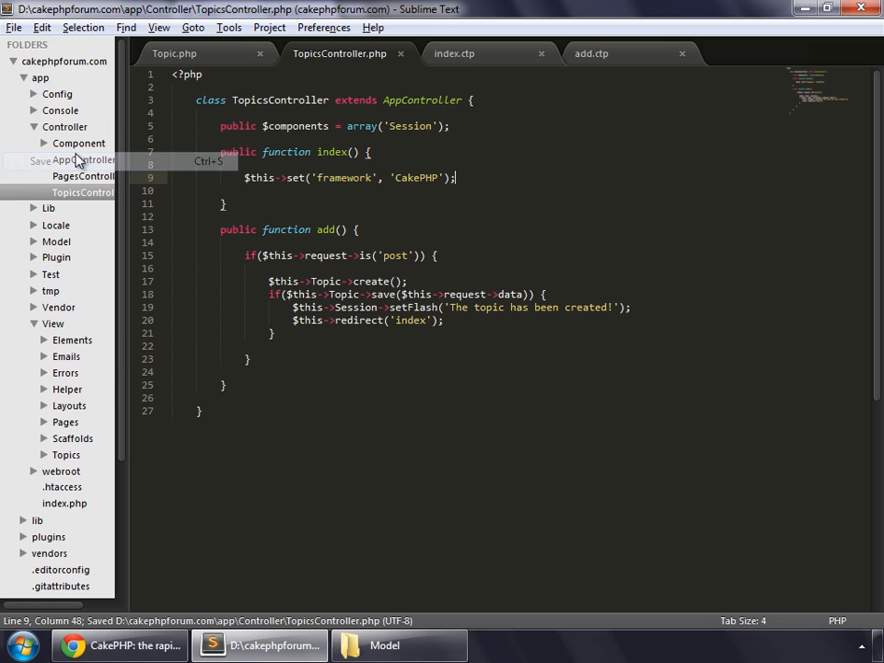
{"action": "mouse_move", "coordinate": [453, 52]}
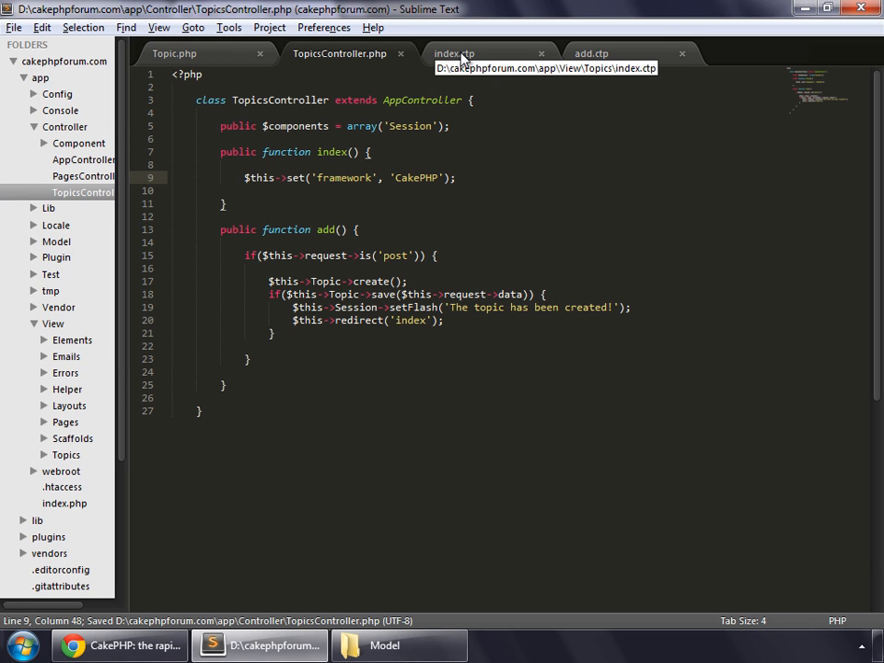
Step: Replace 'Index Page' in index.ctp with an echo of $framework and save the view
{"action": "left_click", "coordinate": [453, 53]}
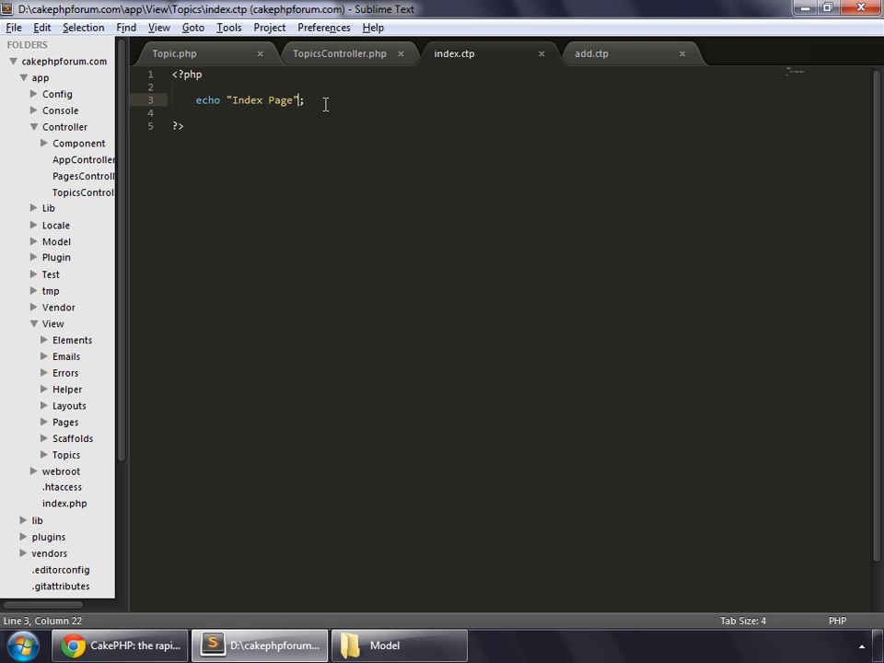
{"action": "double_click", "coordinate": [261, 99]}
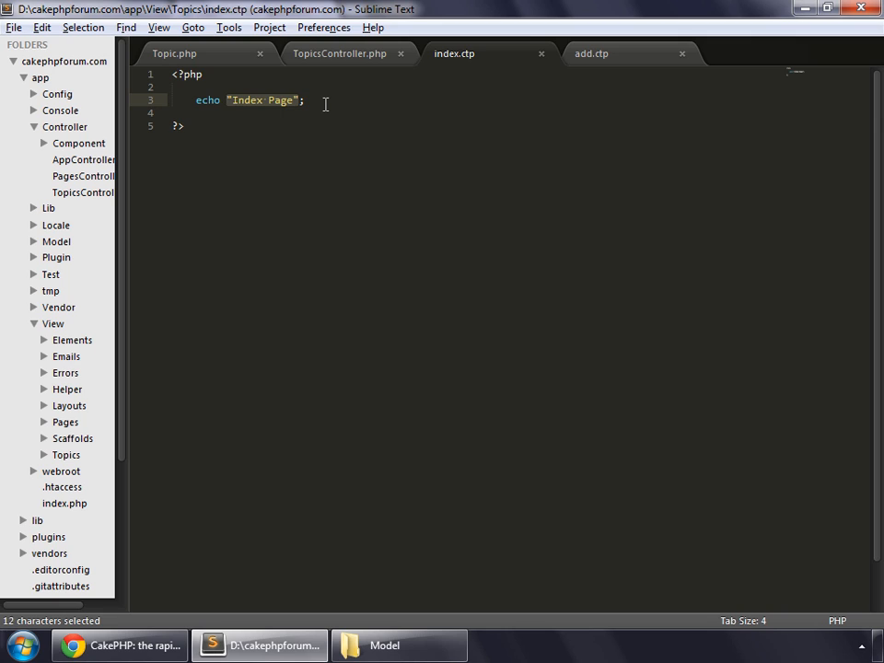
{"action": "type", "text": "$frame;"}
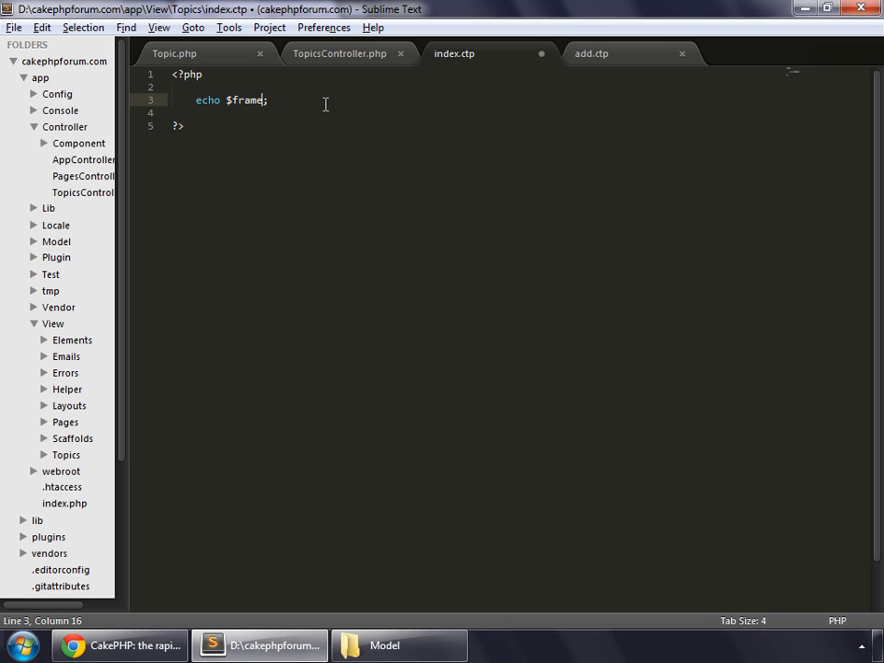
{"action": "type", "text": "work"}
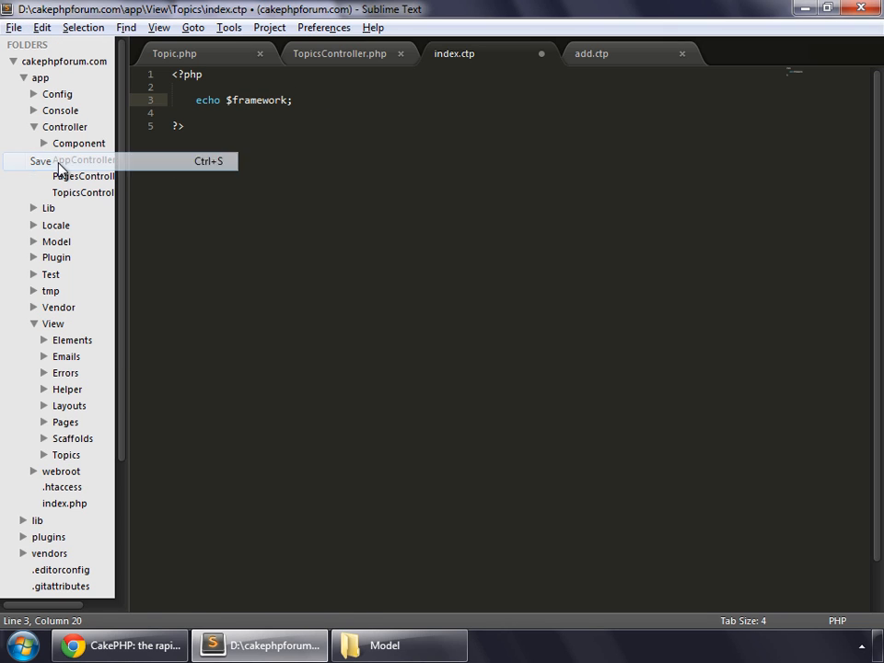
{"action": "left_click", "coordinate": [119, 644]}
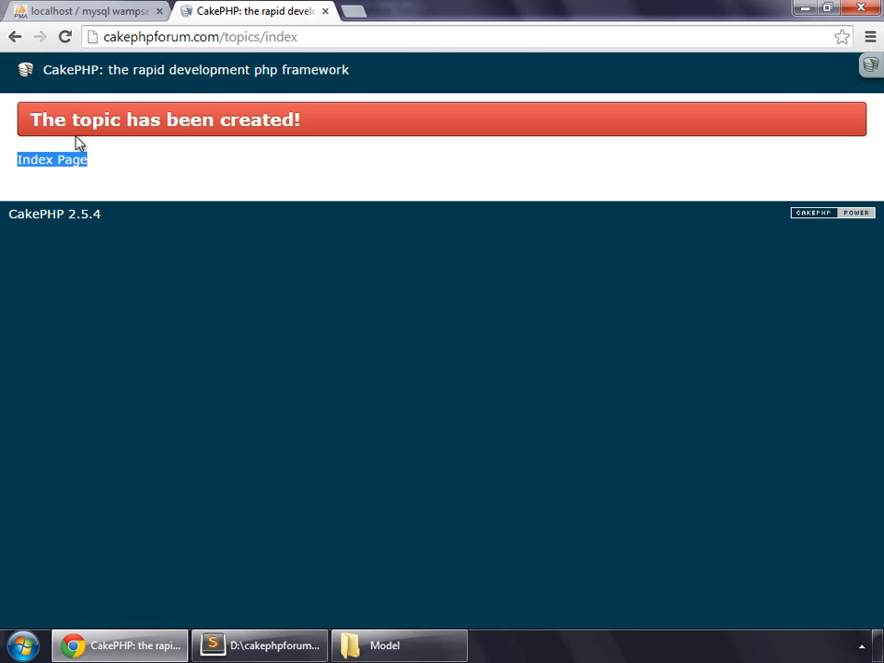
Step: Reload cakephpforum.com/topics/index in Chrome and confirm it now shows CakePHP
{"action": "left_click", "coordinate": [52, 158]}
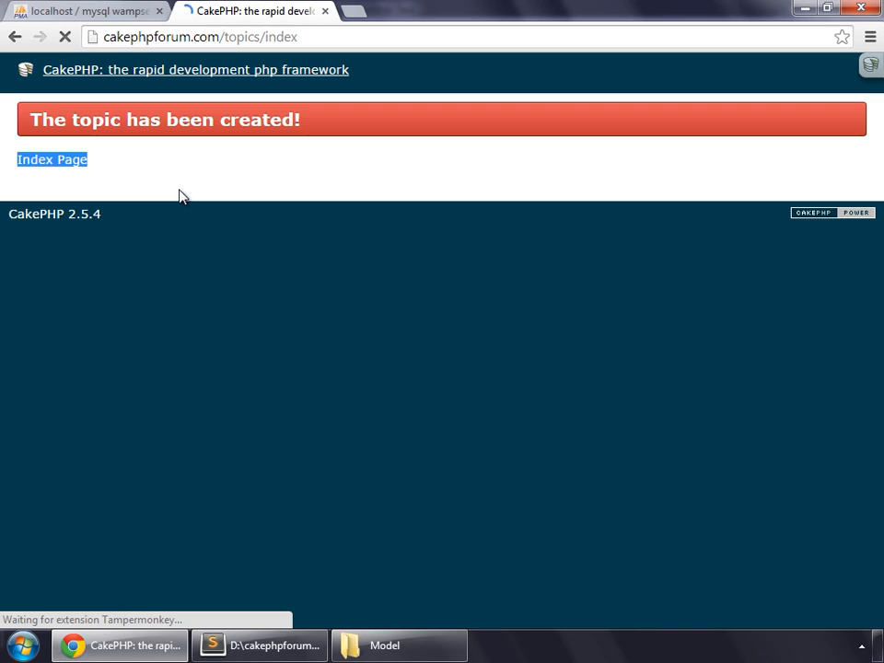
{"action": "left_click", "coordinate": [52, 159]}
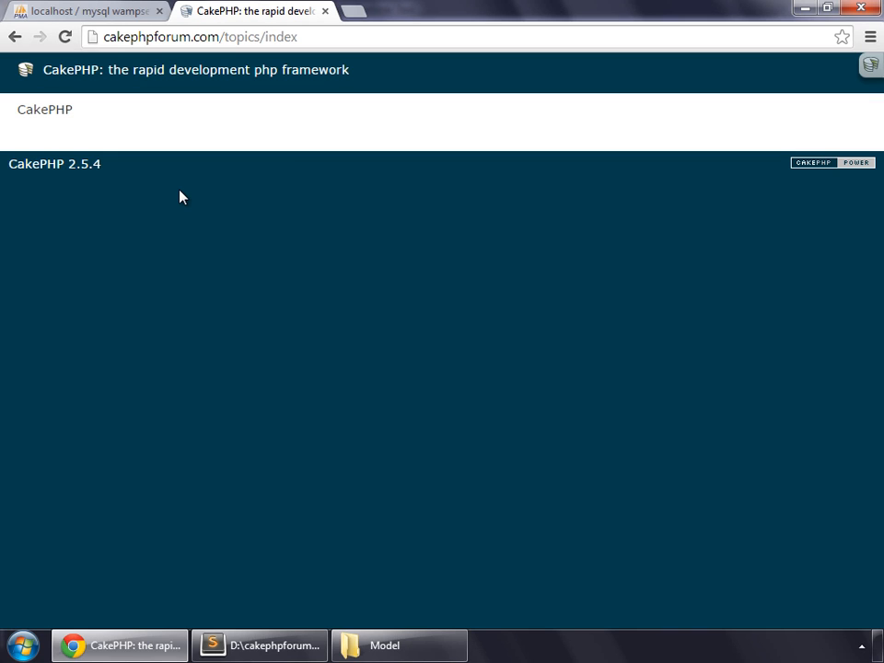
{"action": "mouse_move", "coordinate": [103, 131]}
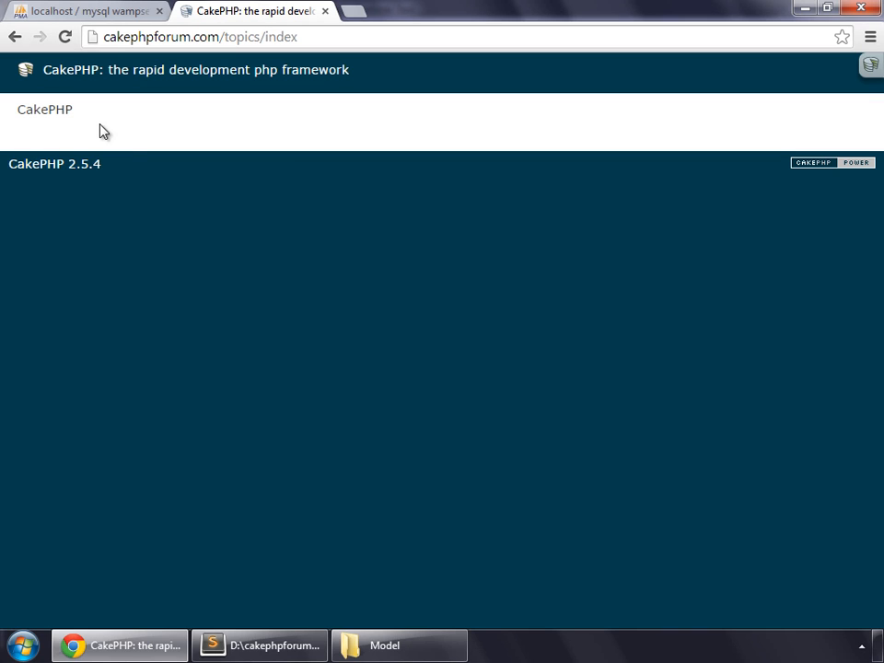
{"action": "double_click", "coordinate": [44, 109]}
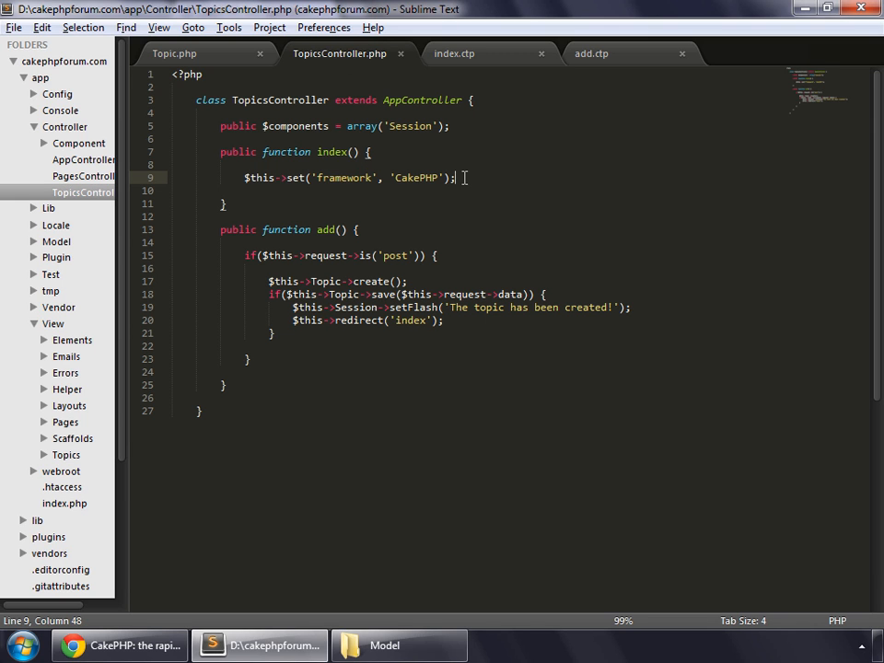
{"action": "double_click", "coordinate": [332, 151]}
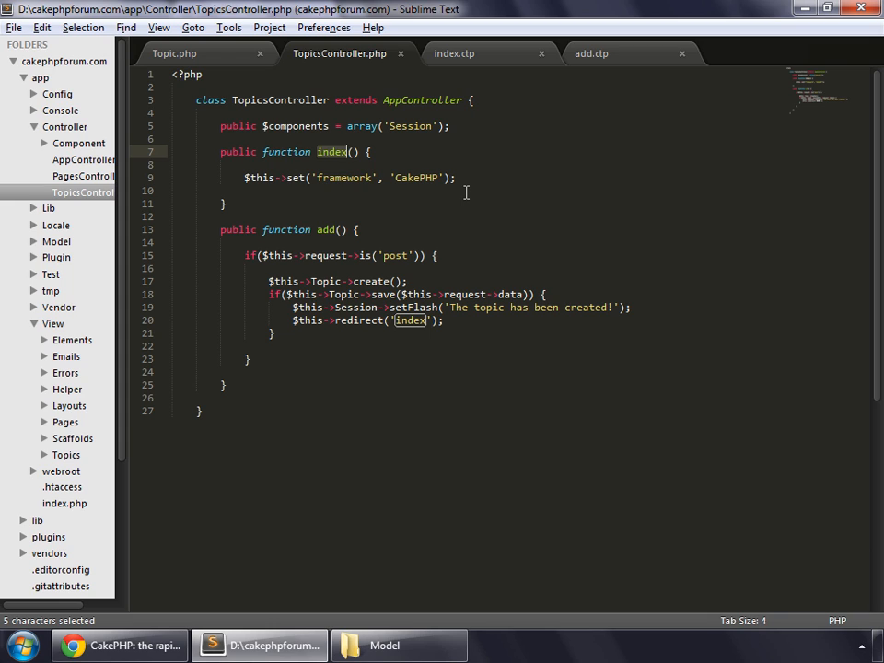
{"action": "mouse_move", "coordinate": [408, 157]}
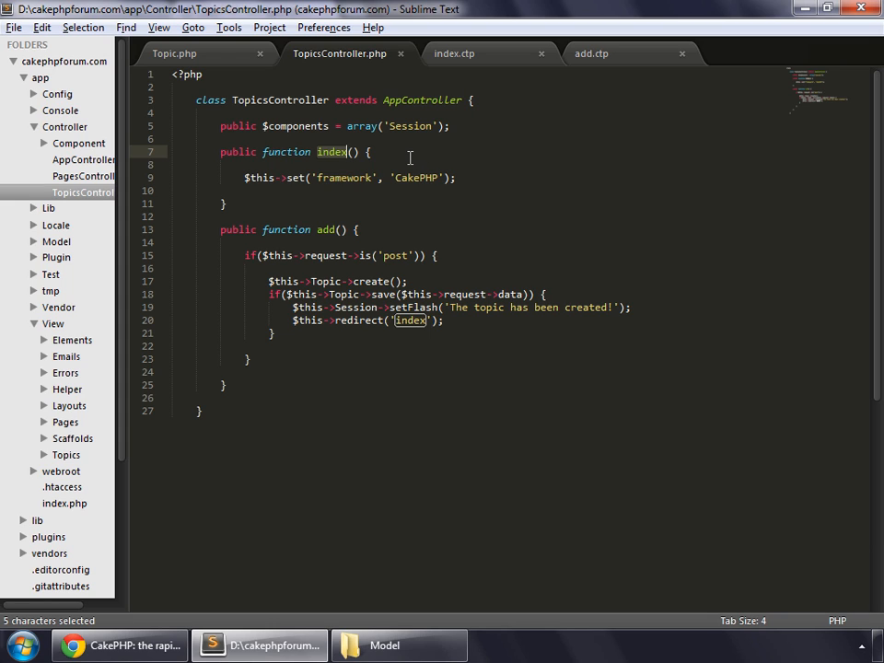
{"action": "mouse_move", "coordinate": [478, 182]}
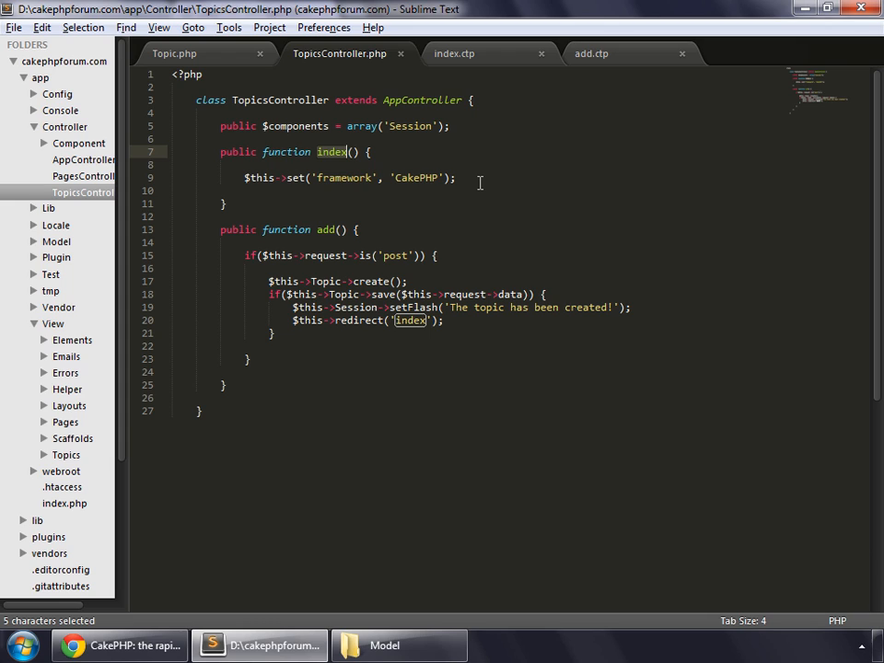